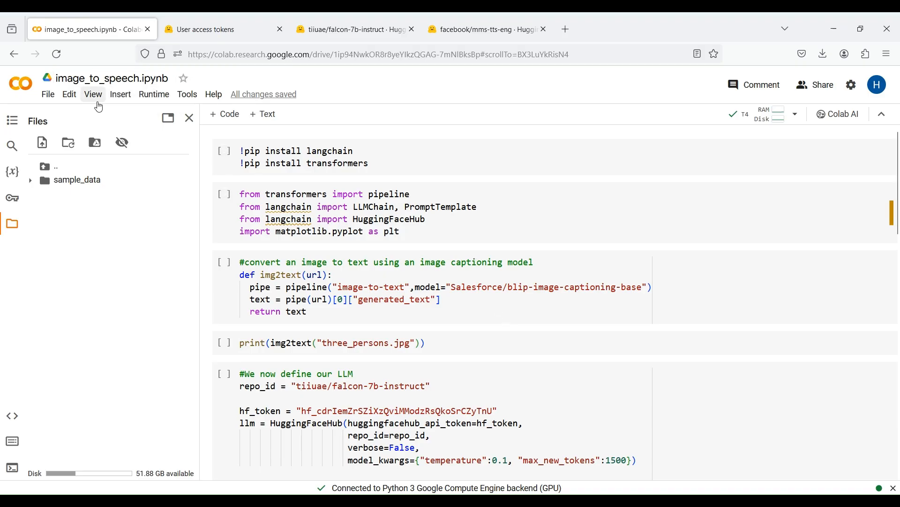
Step: Switch the notebook runtime to the T4 GPU accelerator and save it
left_click(153, 94)
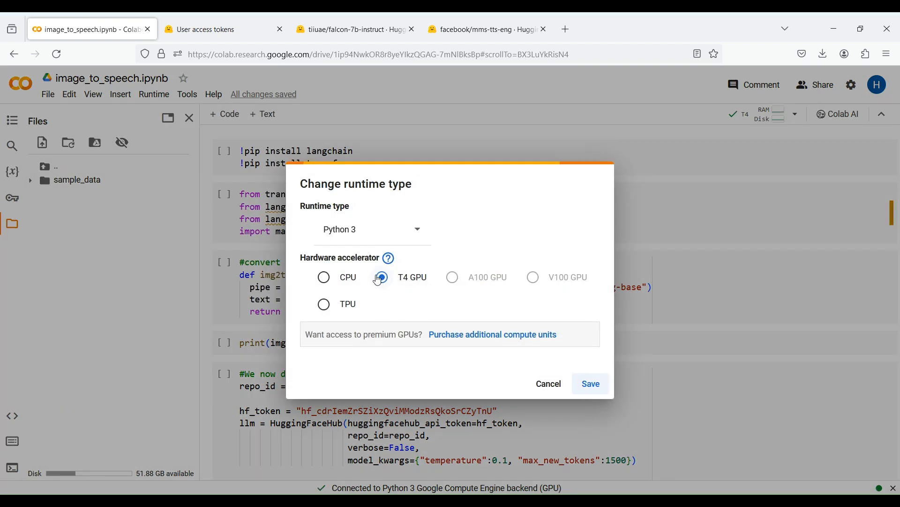
left_click(381, 277)
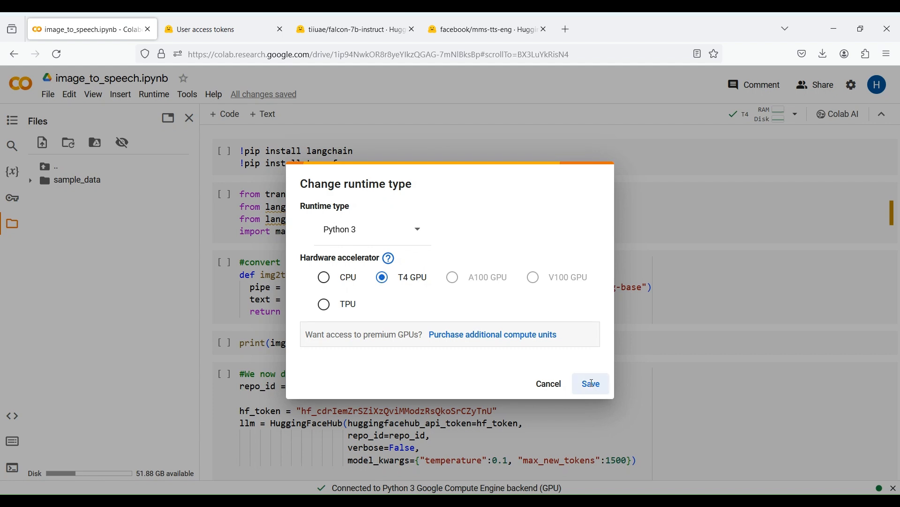
left_click(590, 383)
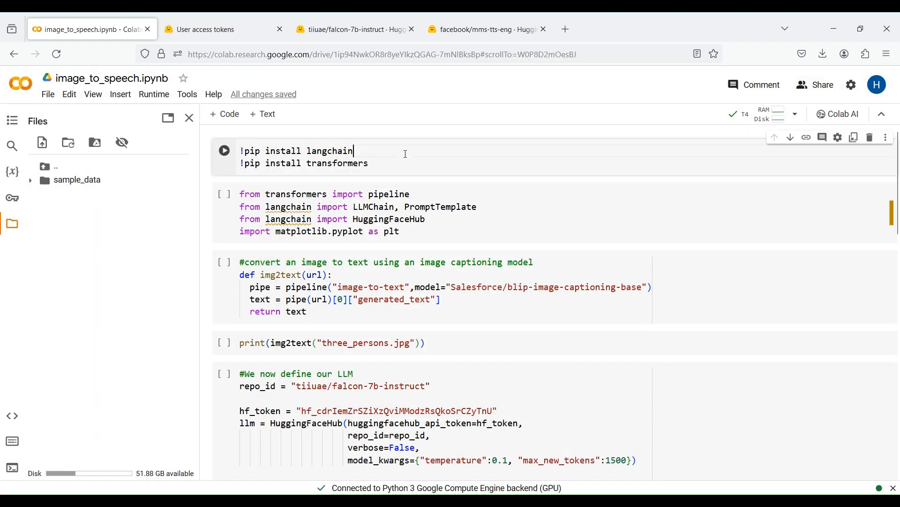
Step: Run the pip install cell for langchain and transformers
double_click(337, 163)
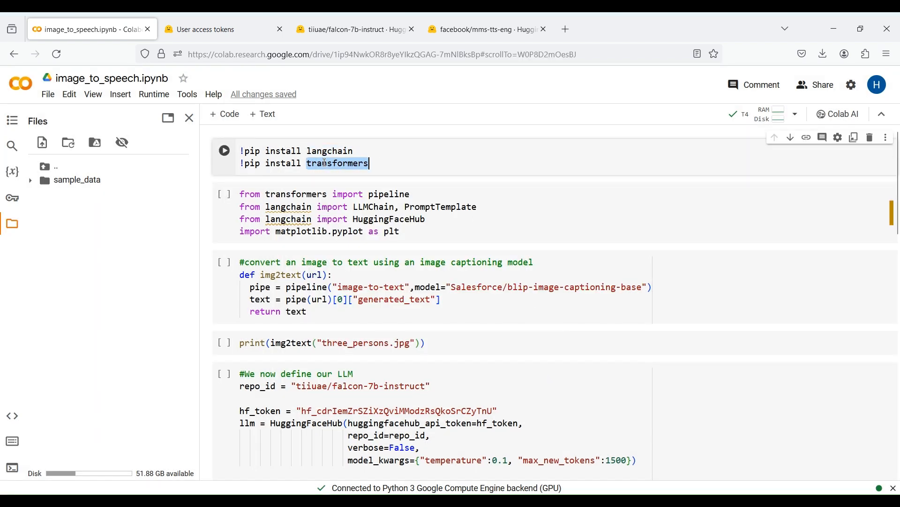
left_click(224, 150)
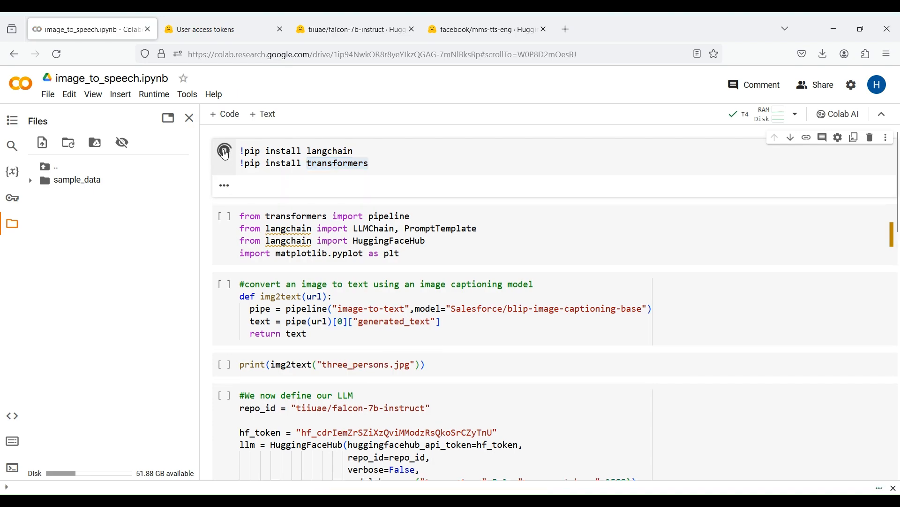
left_click(224, 150)
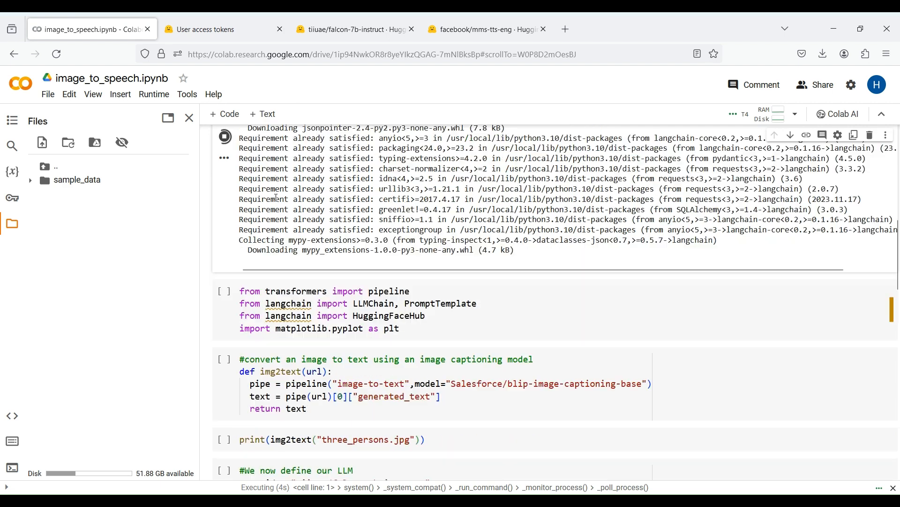
scroll("down", 3)
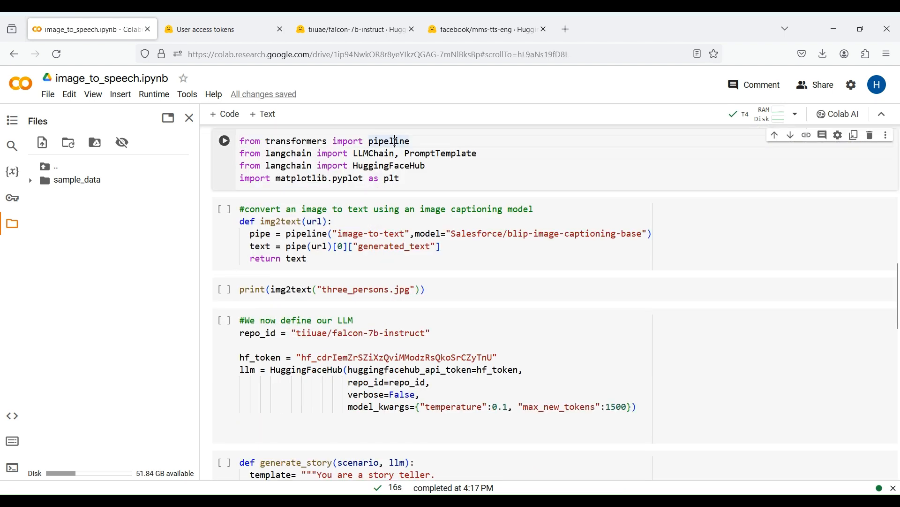
Step: Review transformers, HuggingFaceHub and plt in the imports cell, then run it
double_click(296, 141)
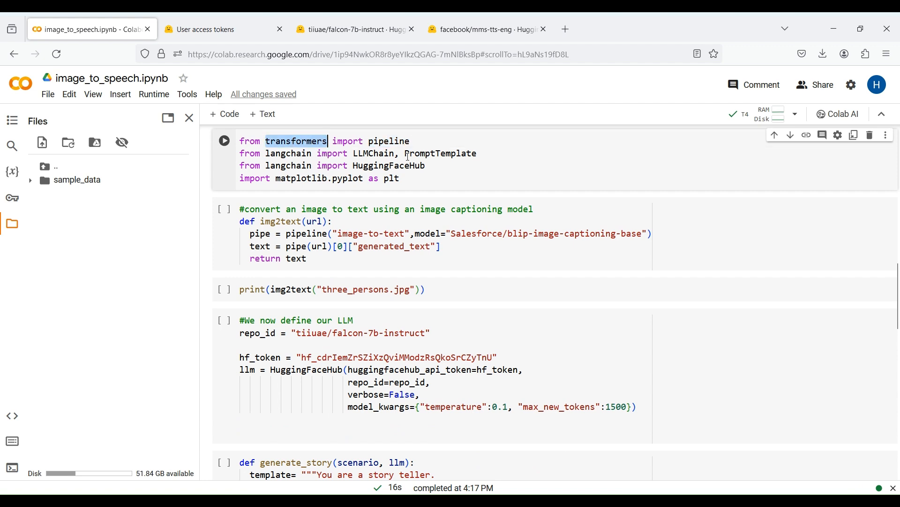
double_click(374, 153)
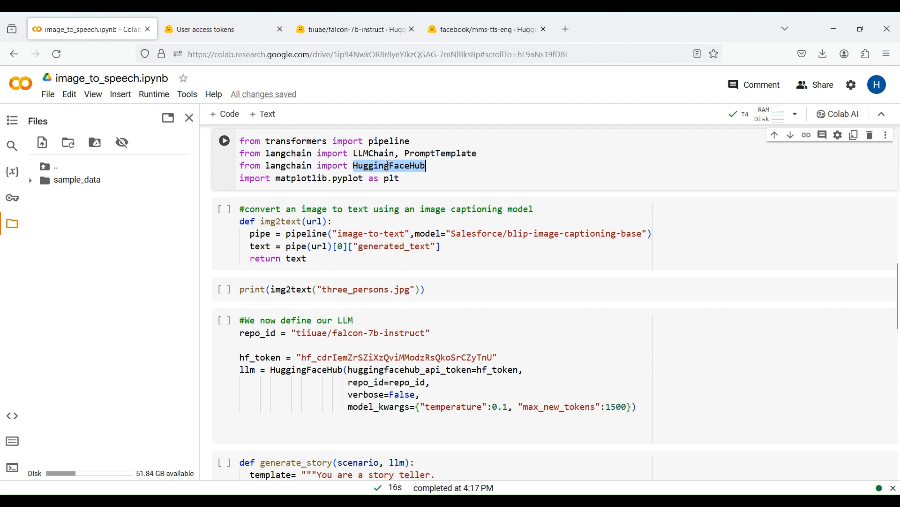
double_click(391, 178)
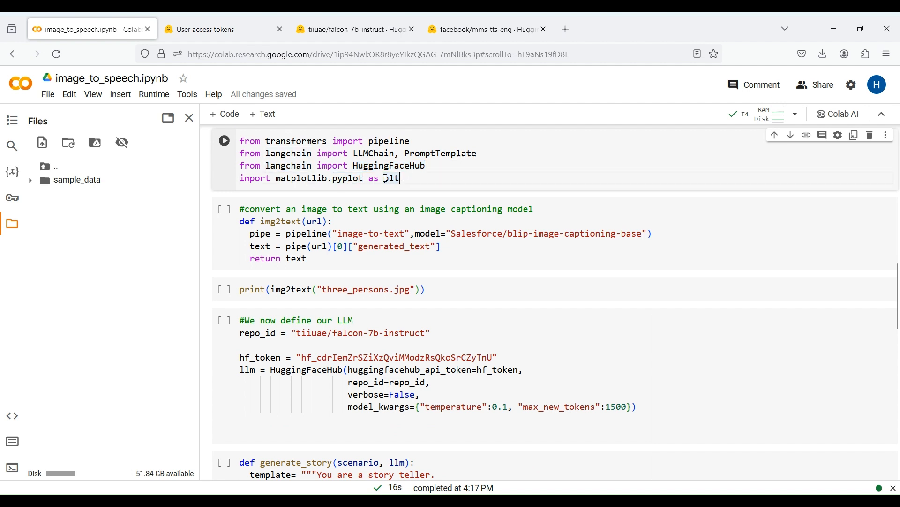
left_click(223, 141)
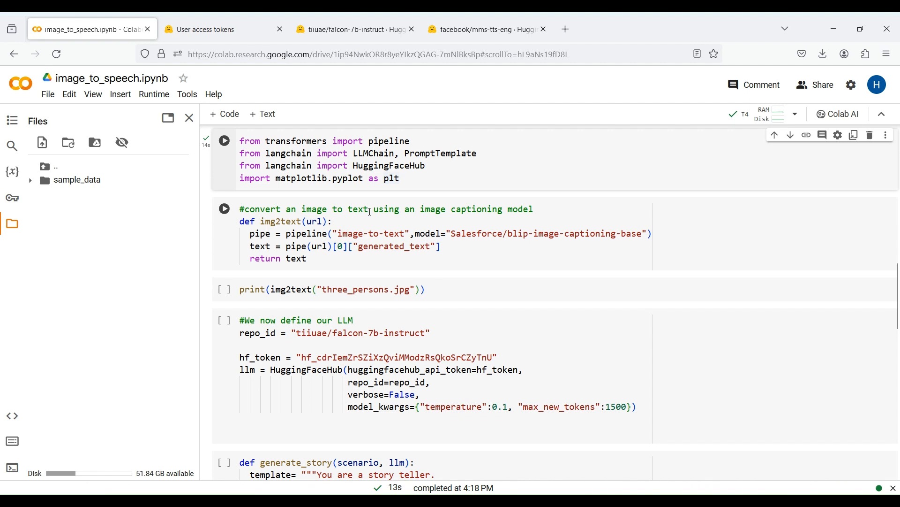
Step: Review the img2text cell and open the Salesforce/blip-image-captioning-base page on Hugging Face
double_click(386, 209)
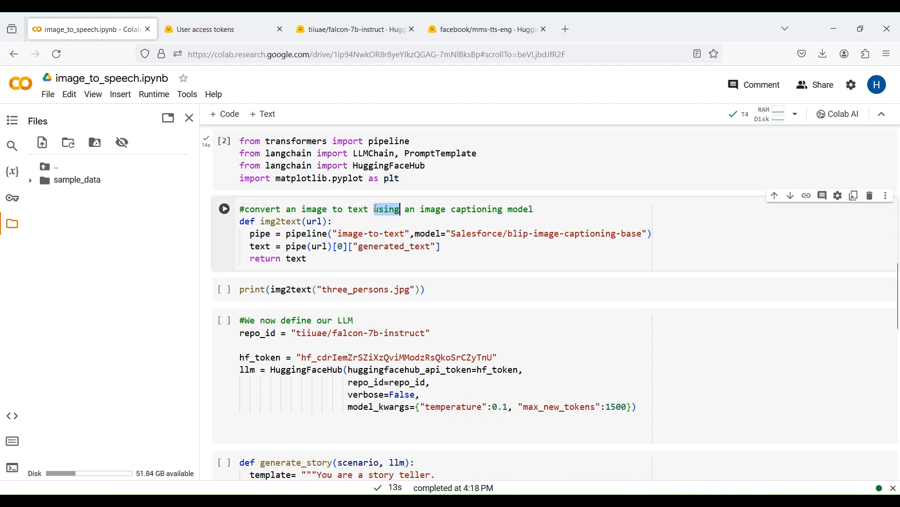
double_click(281, 222)
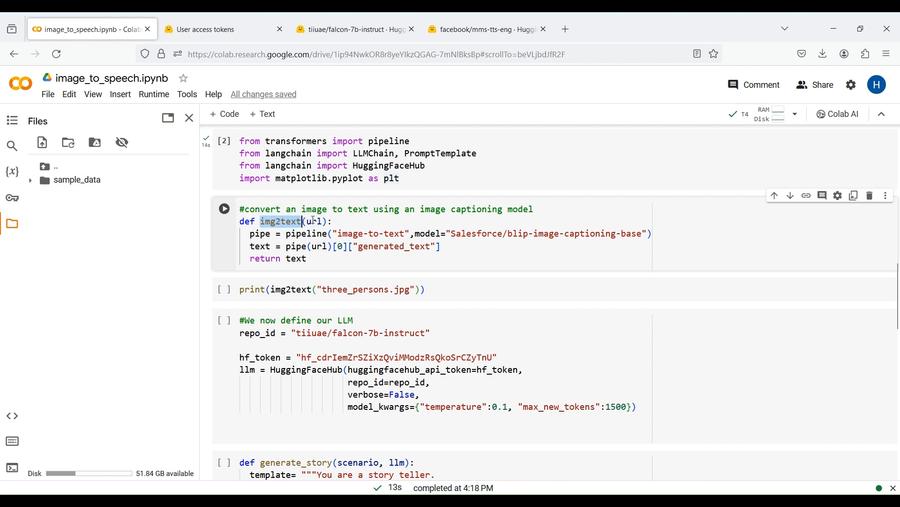
double_click(305, 233)
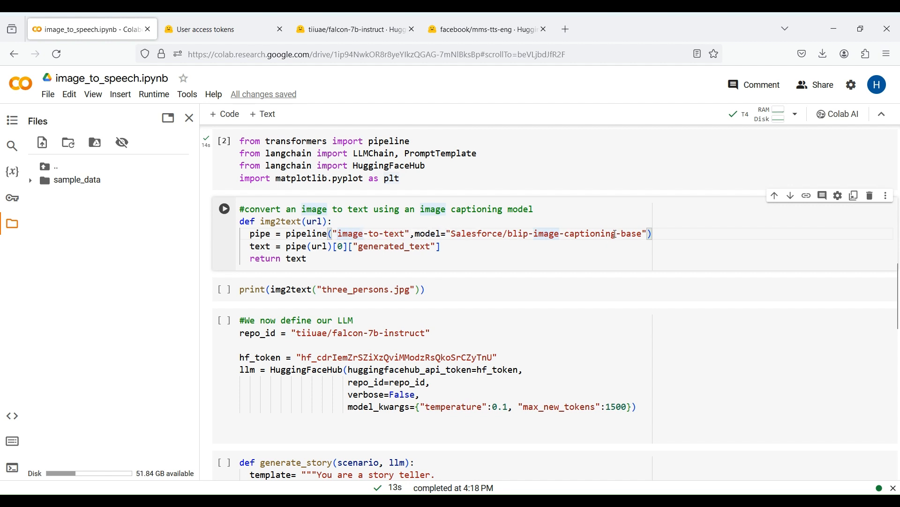
double_click(259, 234)
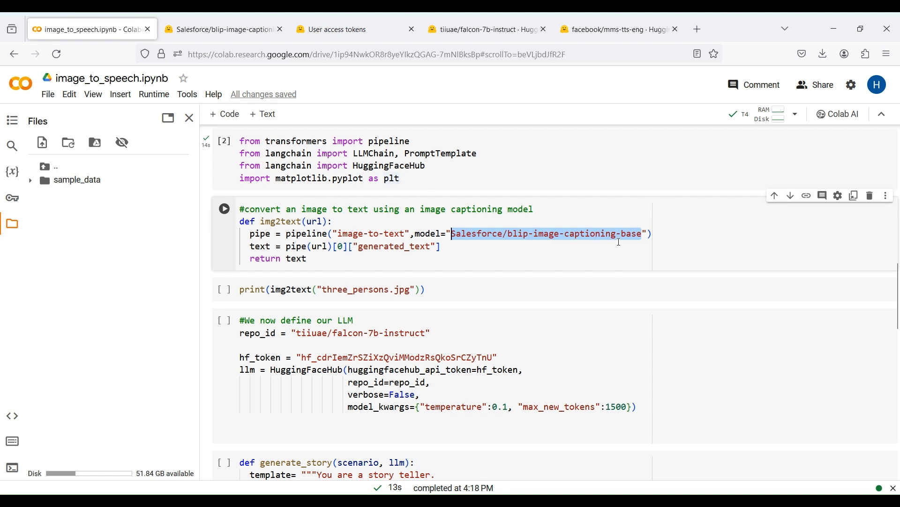
mouse_move(235, 79)
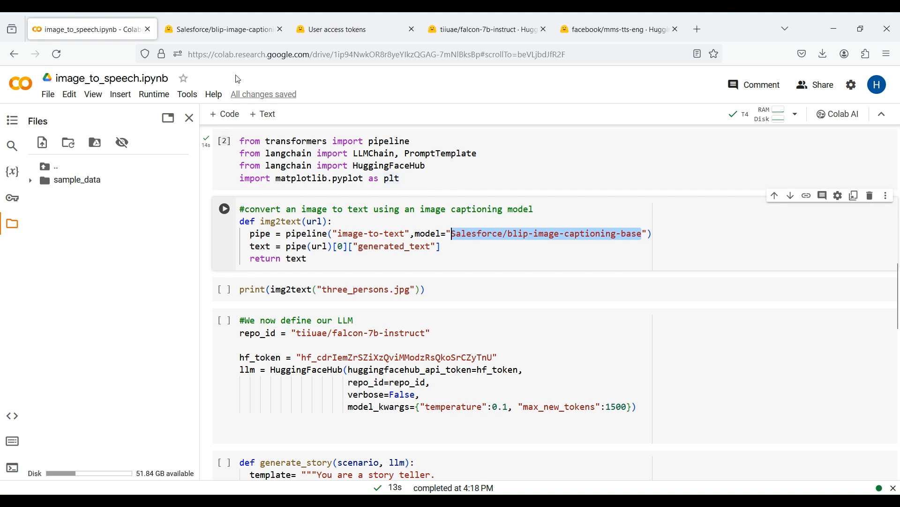
left_click(223, 29)
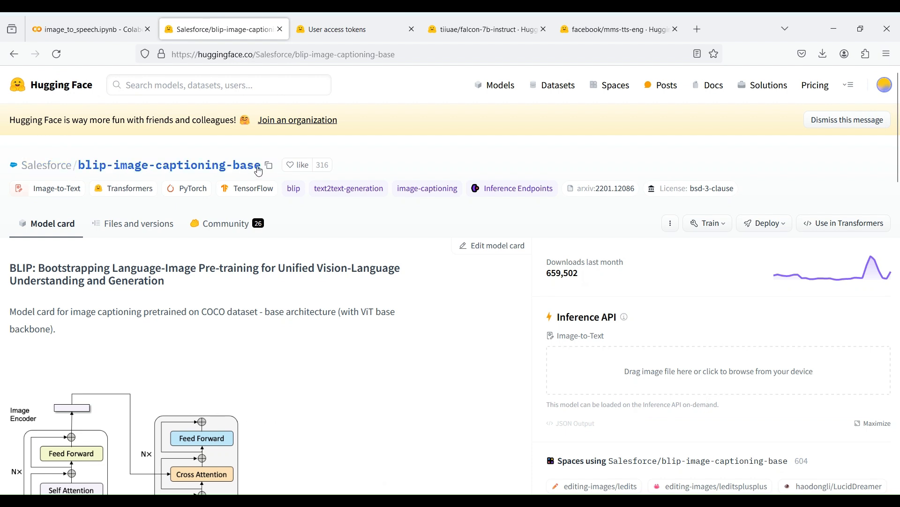
mouse_move(269, 168)
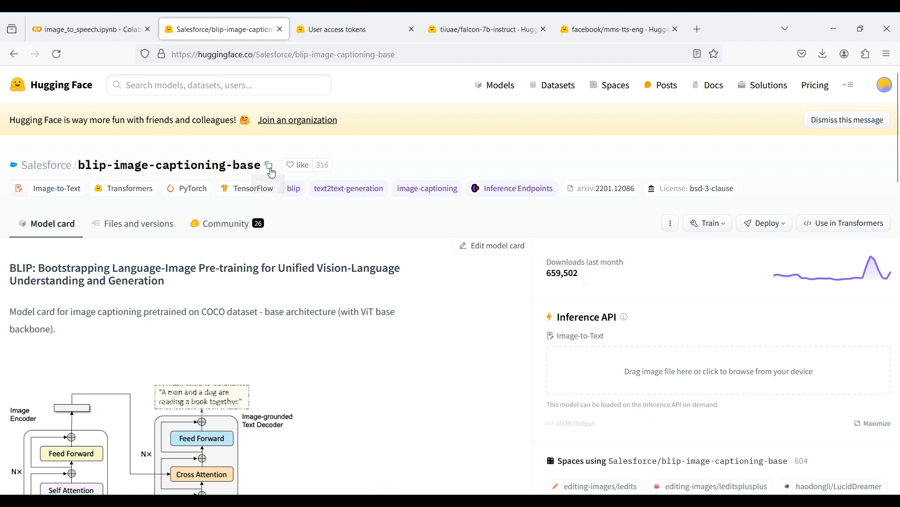
Step: Return from the BLIP model card to the image_to_speech.ipynb notebook
left_click(89, 29)
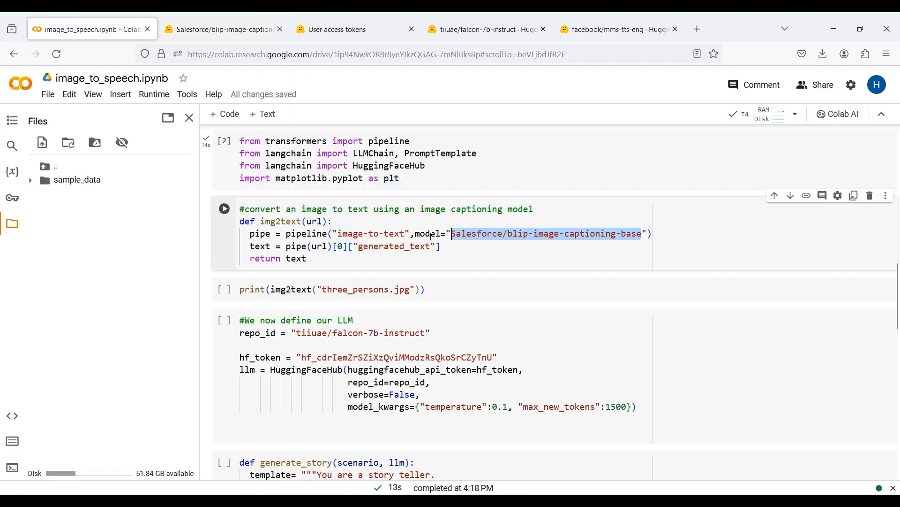
Step: Review the pipe variable usage and run the img2text function cell
double_click(259, 233)
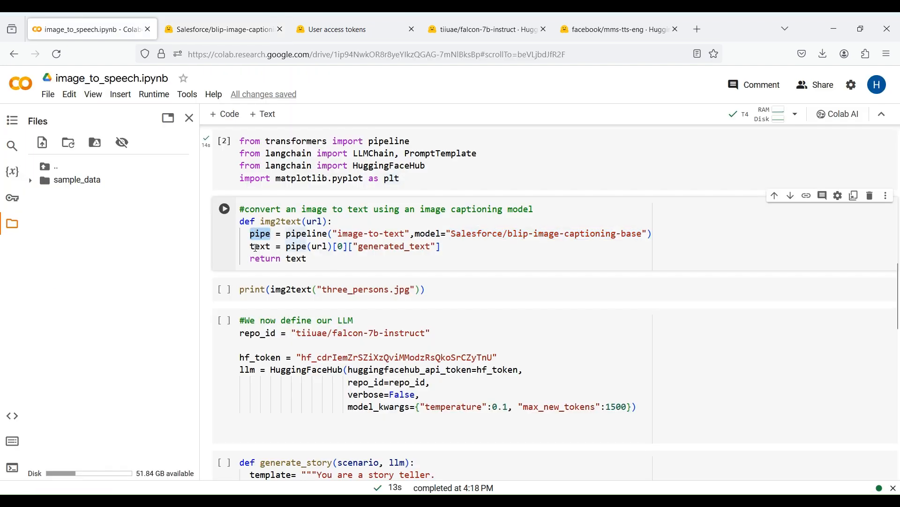
double_click(296, 246)
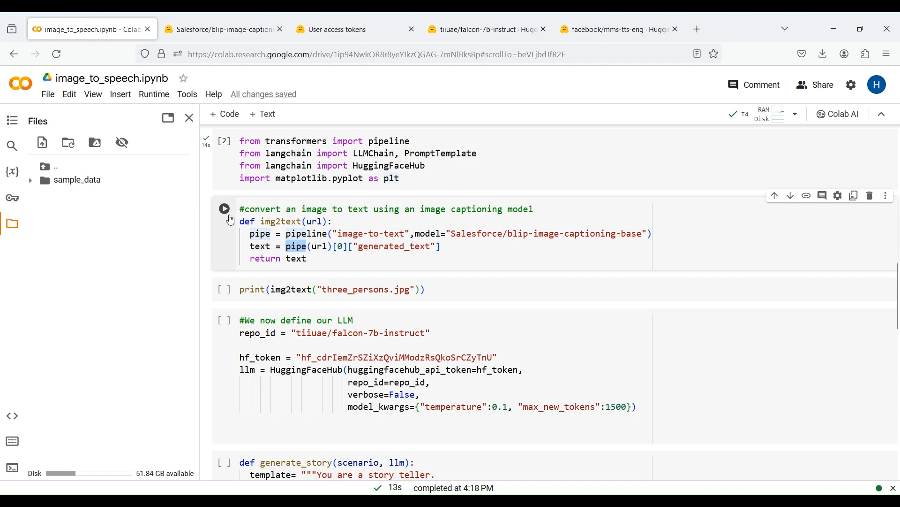
left_click(224, 209)
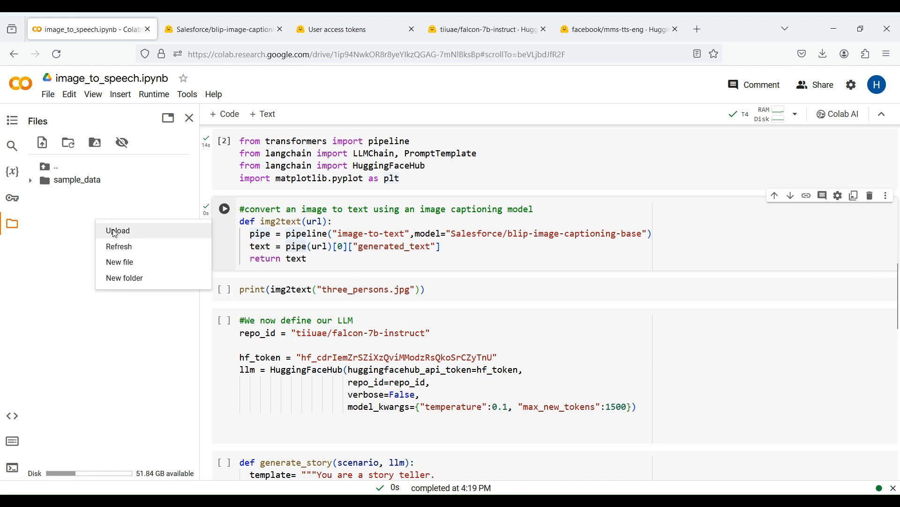
Step: Upload three_persons.jpg to the Colab session files
left_click(118, 231)
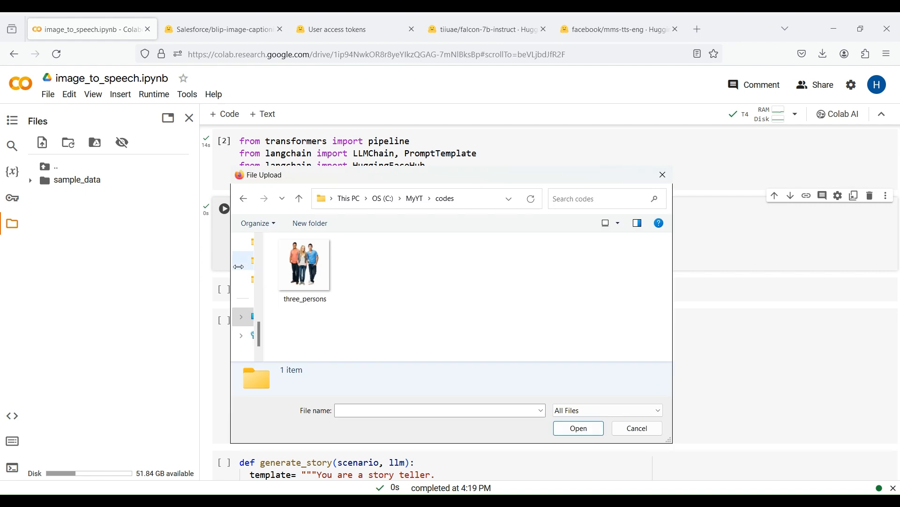
mouse_move(304, 263)
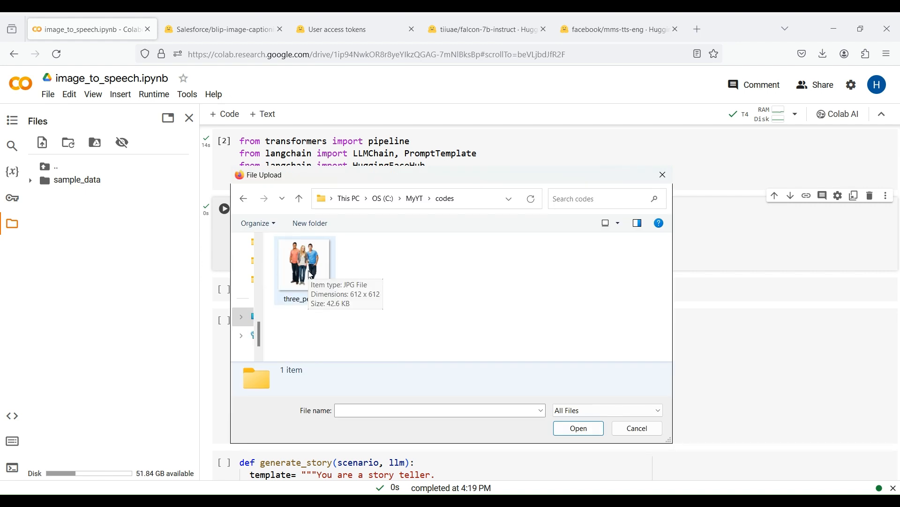
left_click(577, 428)
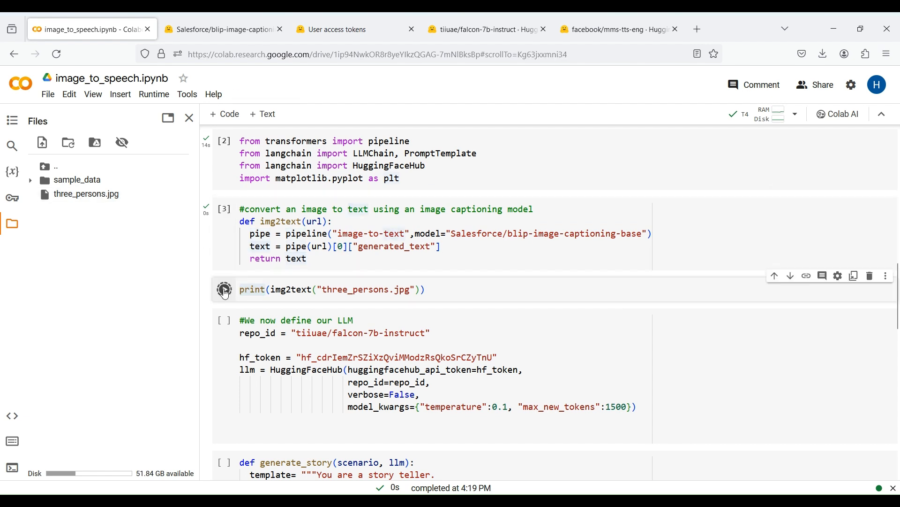
Step: Run print(img2text("three_persons.jpg")) to get the caption "three young people standing together"
left_click(224, 289)
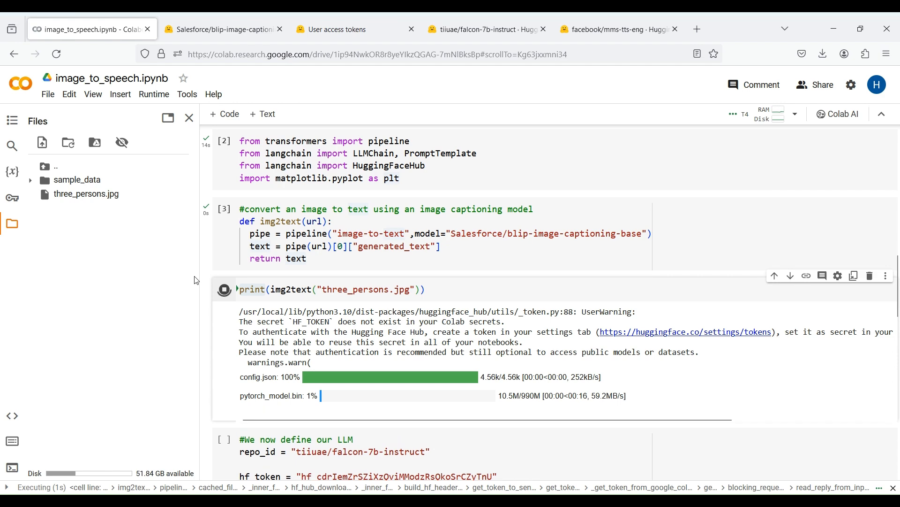
scroll("down", 3)
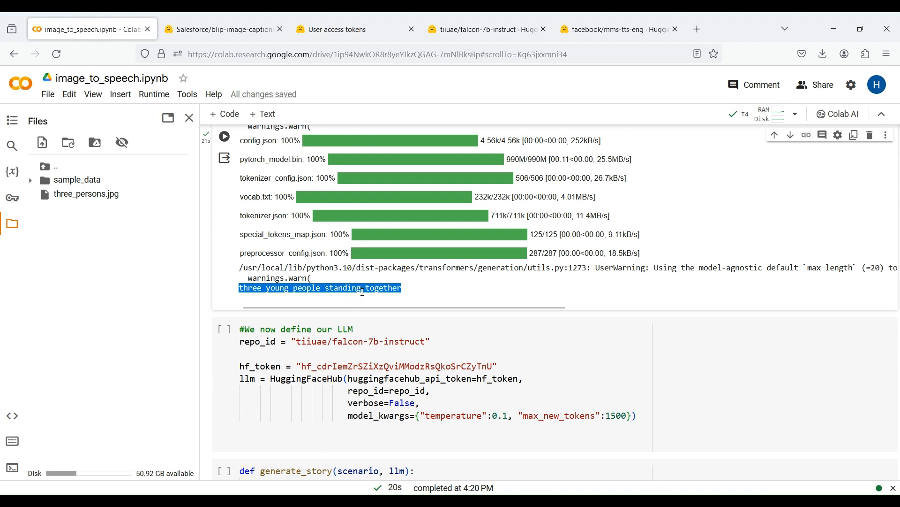
scroll("down", 3)
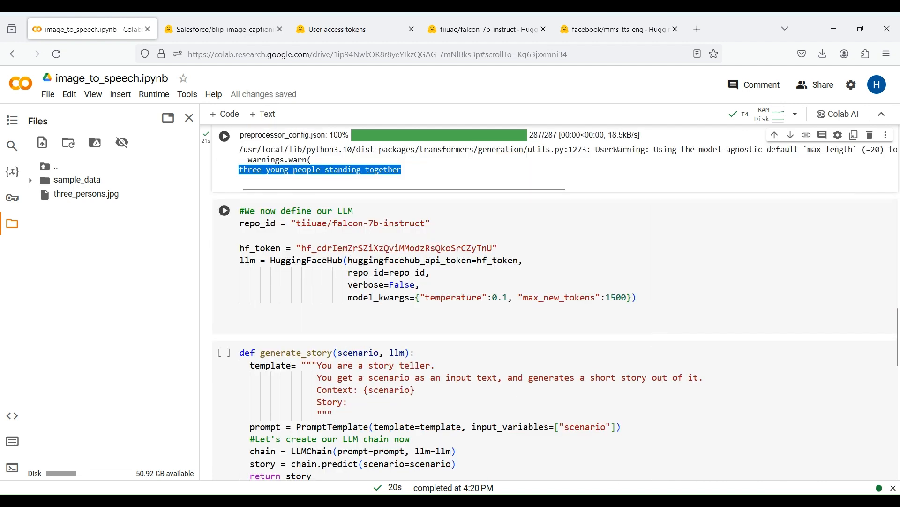
scroll("down", 3)
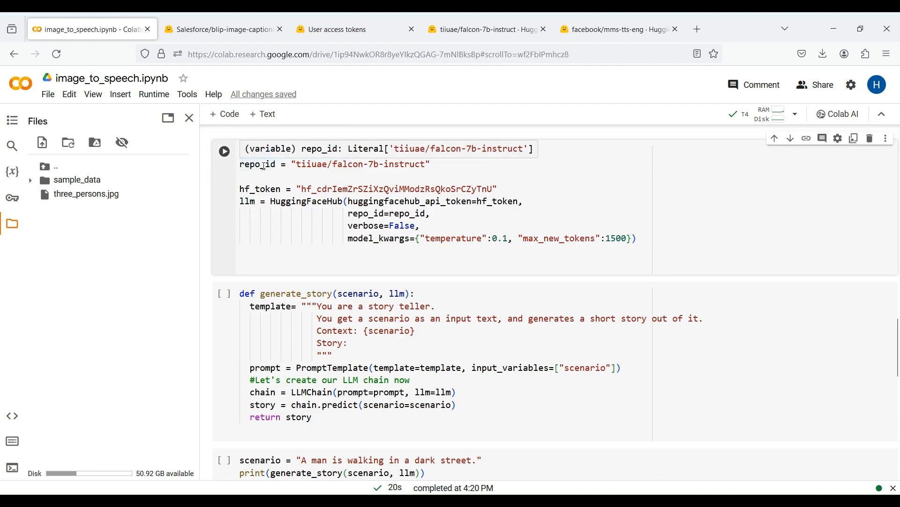
double_click(307, 200)
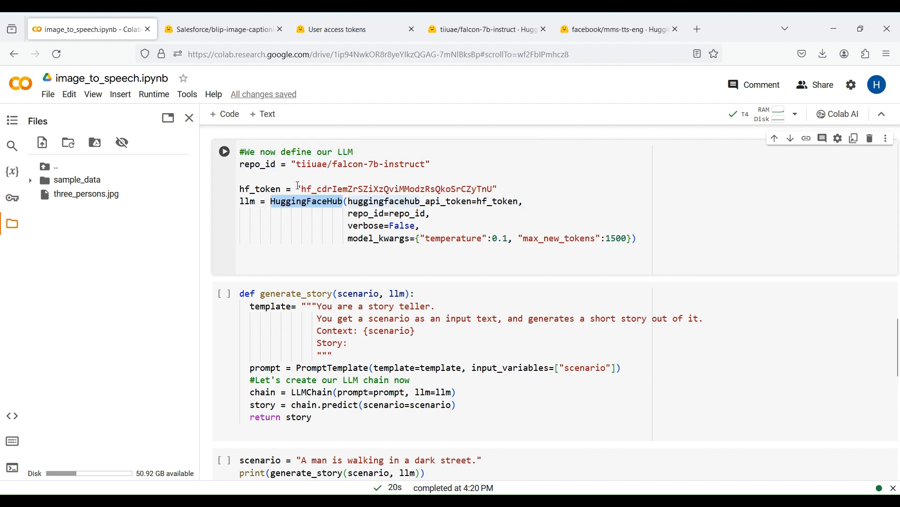
double_click(257, 163)
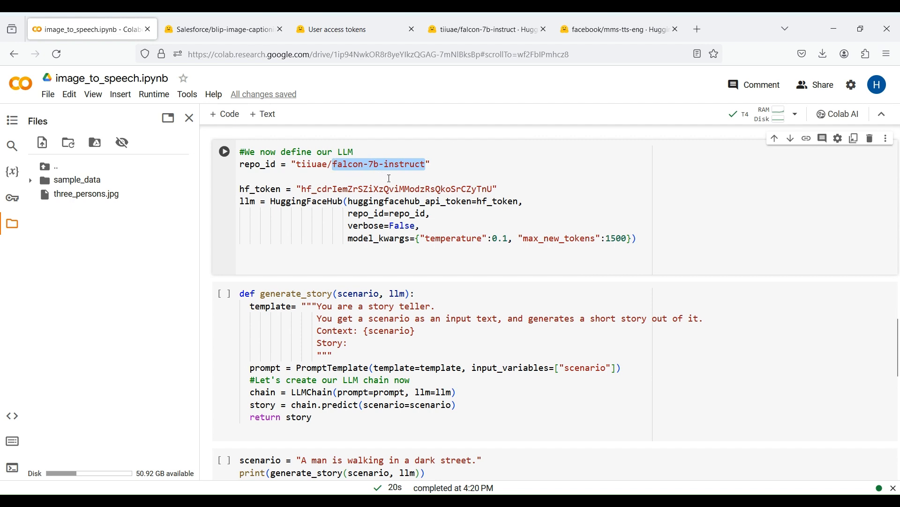
left_click(487, 29)
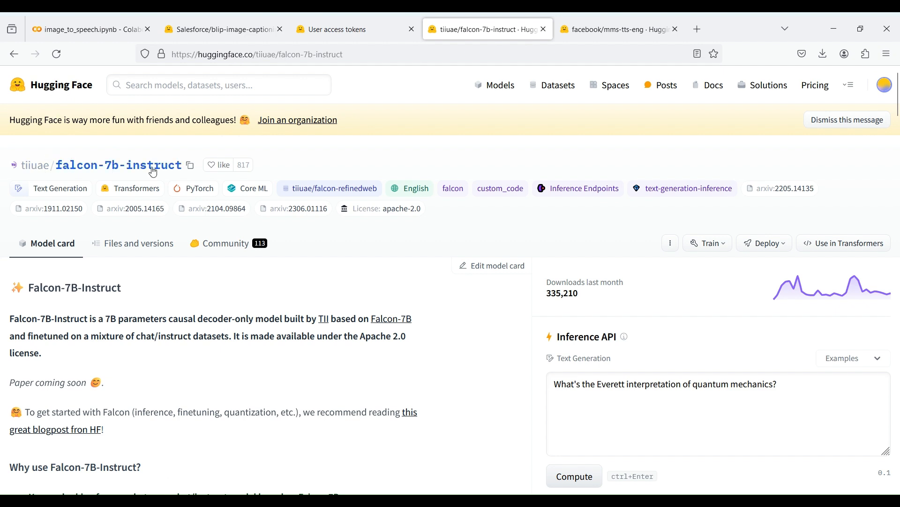
Step: Copy the falcon-7b-instruct repo name, then copy the existing READ token from Access Tokens settings
left_click(190, 165)
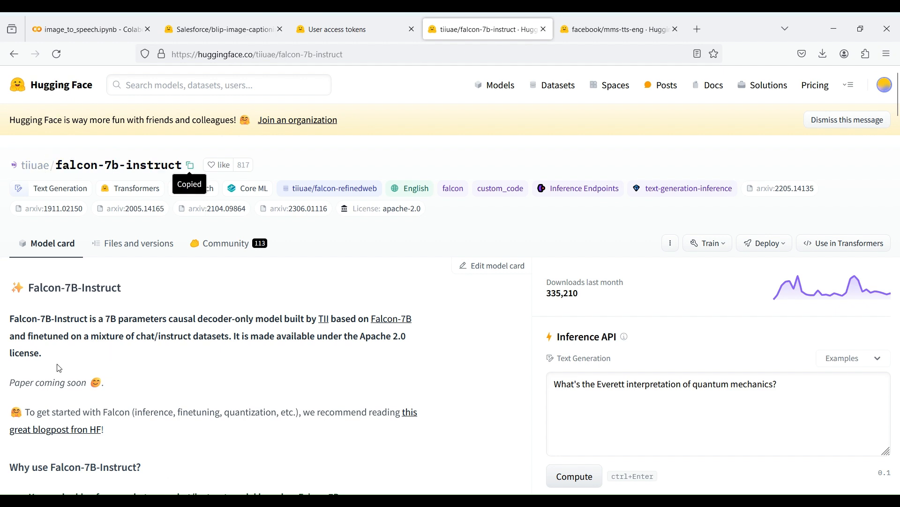
left_click(89, 29)
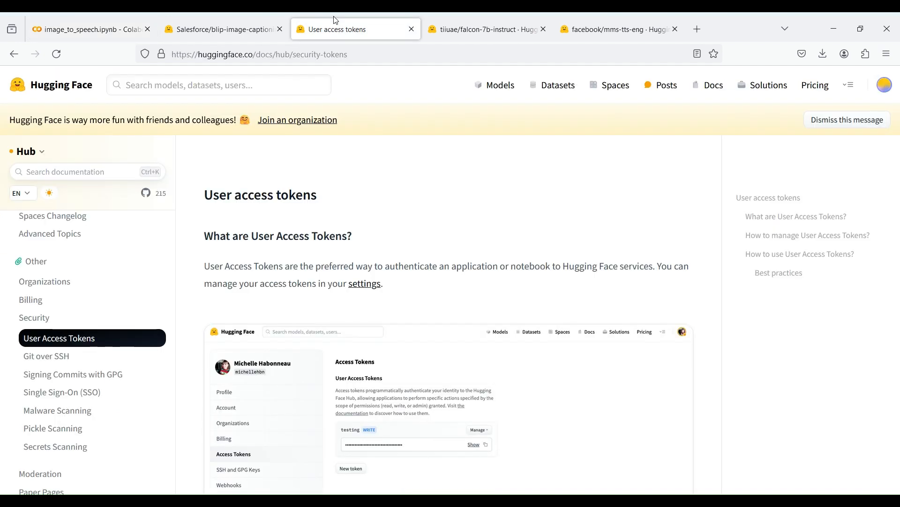
mouse_move(362, 287)
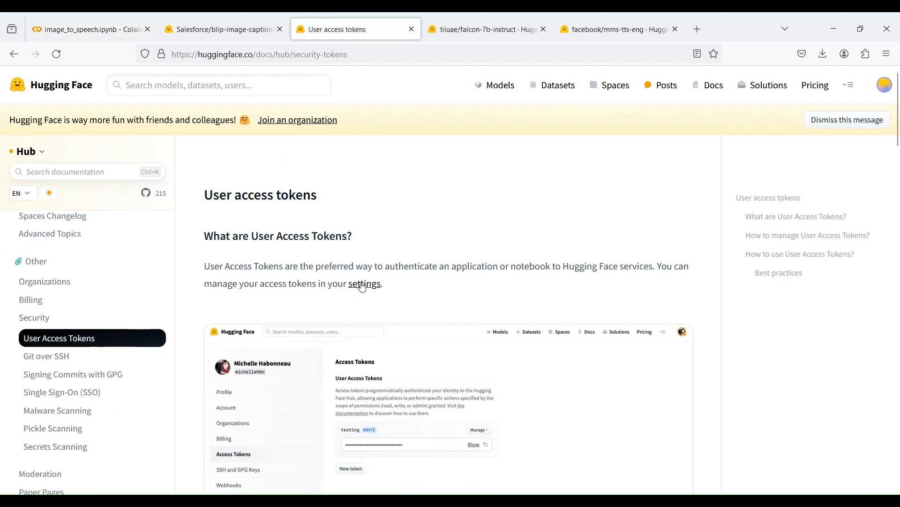
left_click(364, 284)
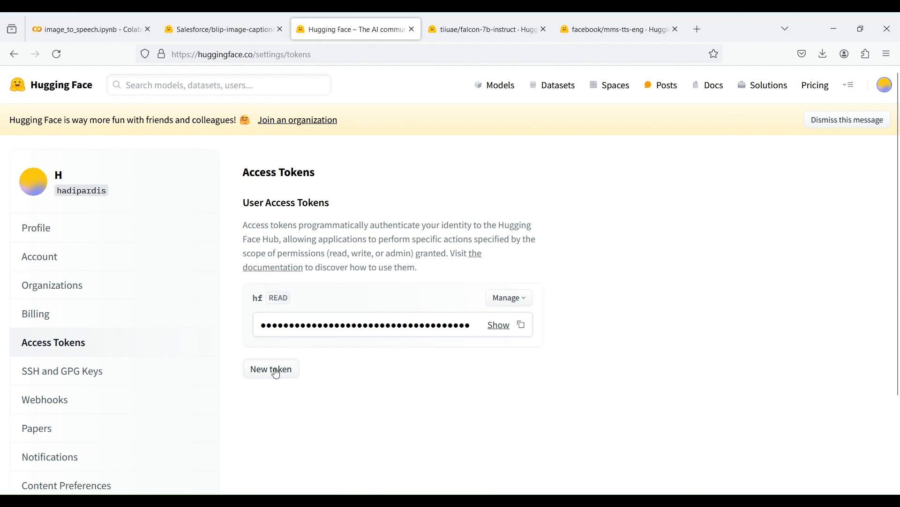
mouse_move(521, 327)
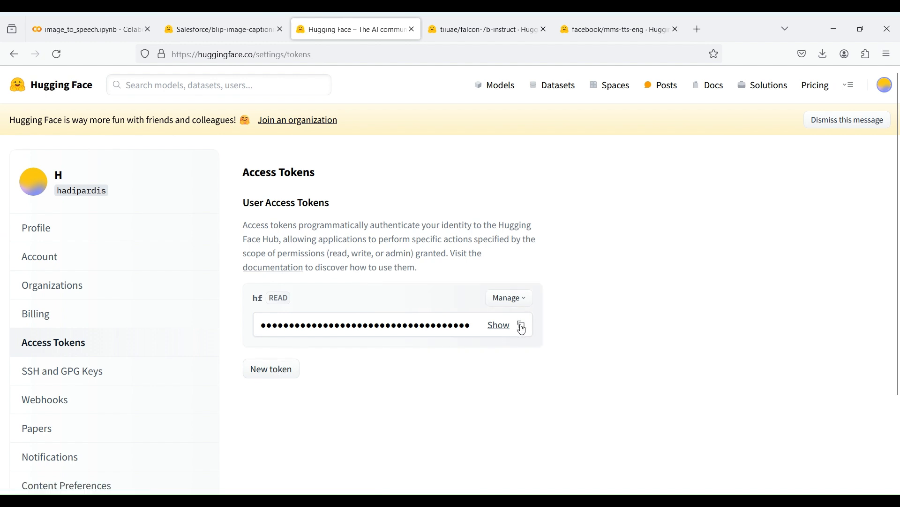
left_click(89, 29)
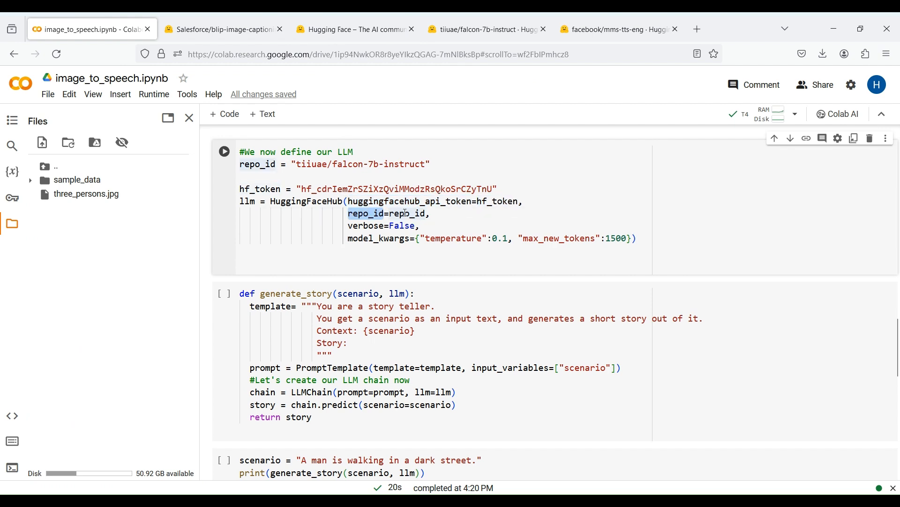
Step: Review repo_id, model_kwargs and temperature, then run the Falcon-7B-Instruct LLM cell
double_click(406, 213)
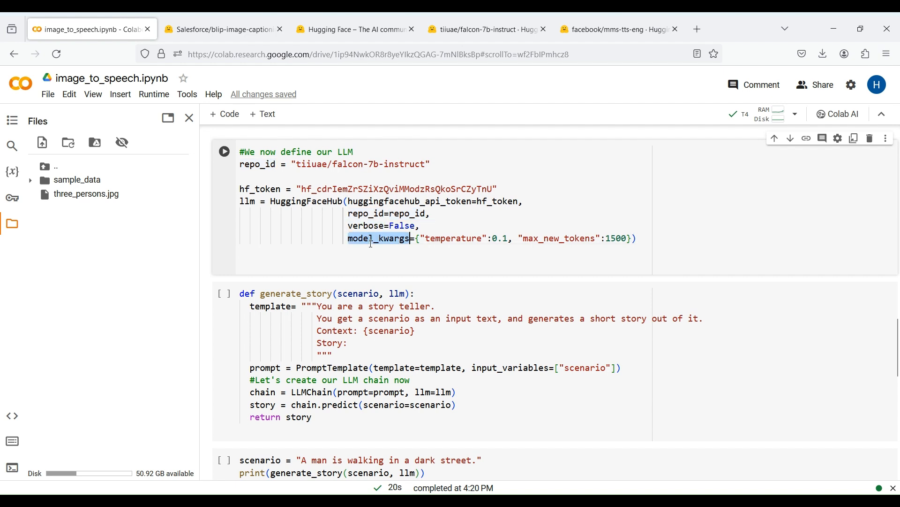
double_click(453, 239)
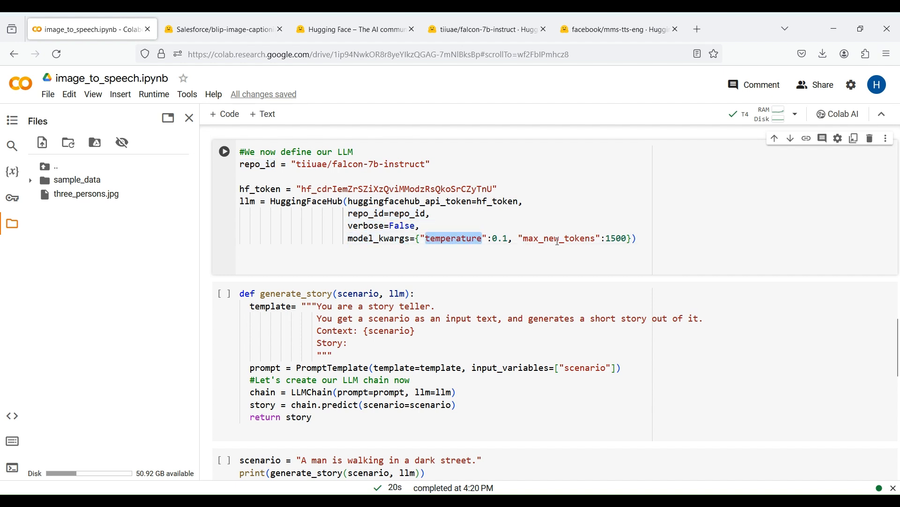
double_click(558, 237)
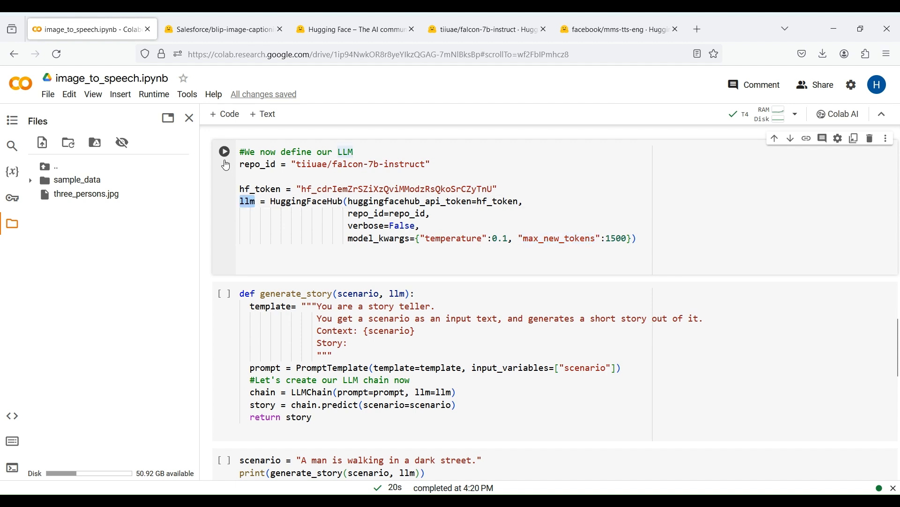
left_click(224, 151)
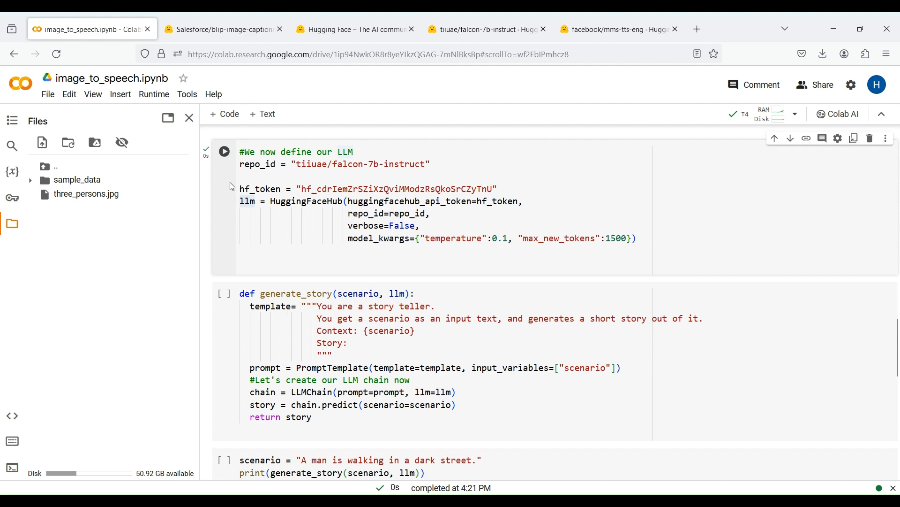
scroll("down", 3)
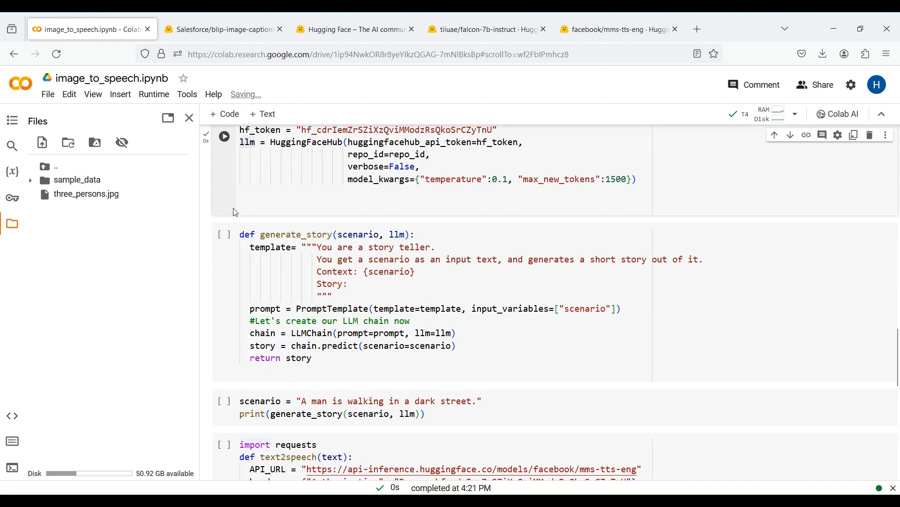
Step: Review the scenario and llm parameters and the PromptTemplate with its Story section
scroll("down", 3)
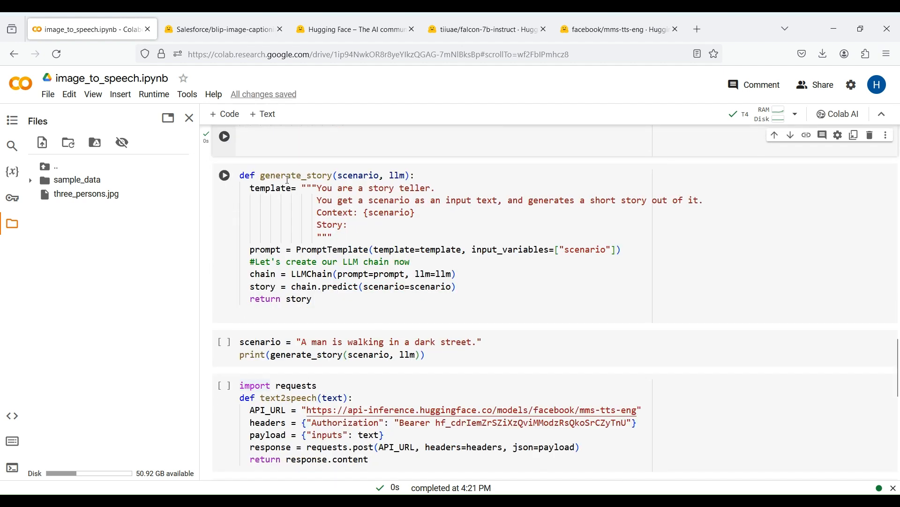
double_click(360, 175)
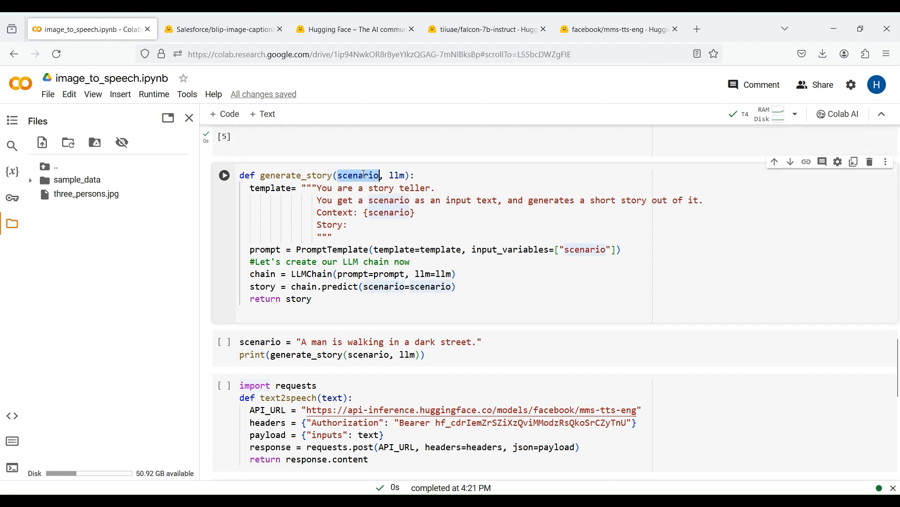
scroll("down", 3)
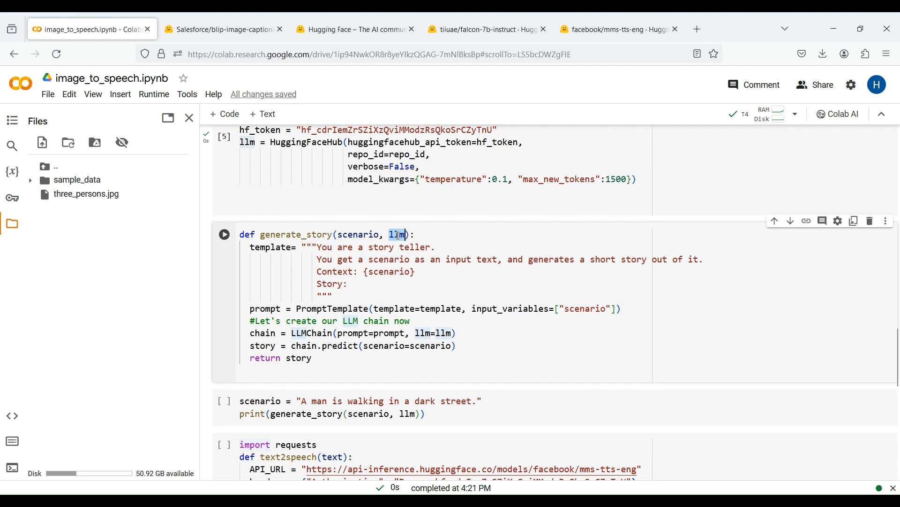
double_click(270, 246)
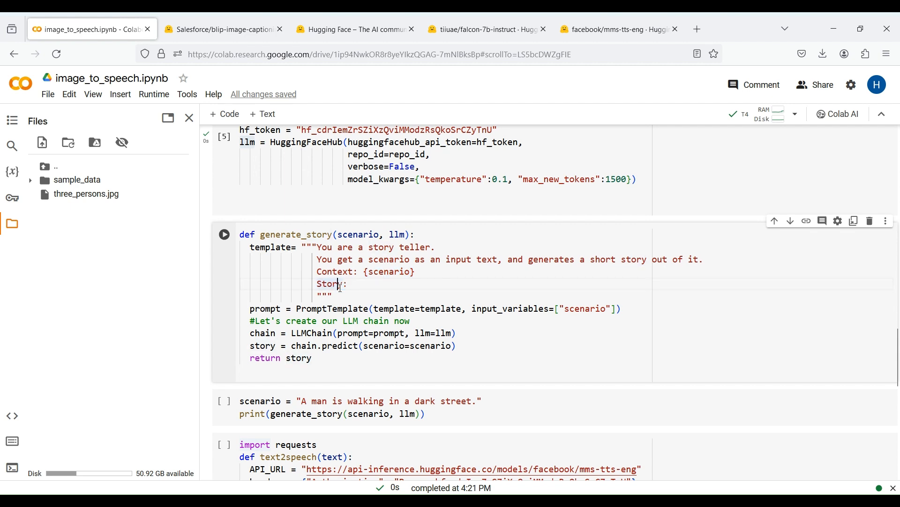
double_click(333, 308)
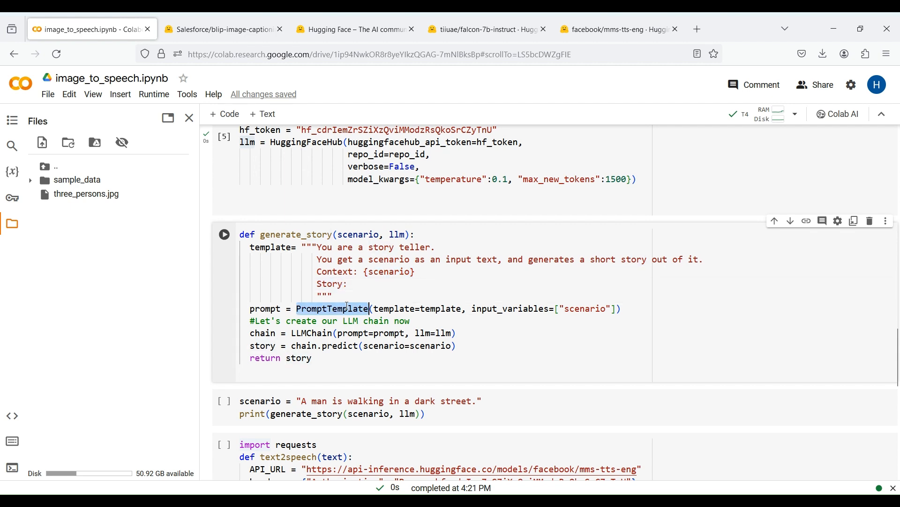
double_click(439, 308)
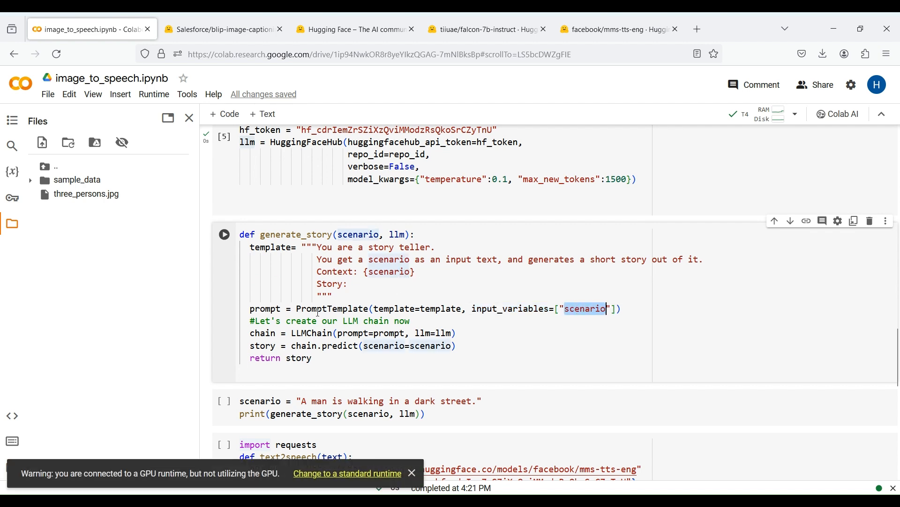
double_click(264, 308)
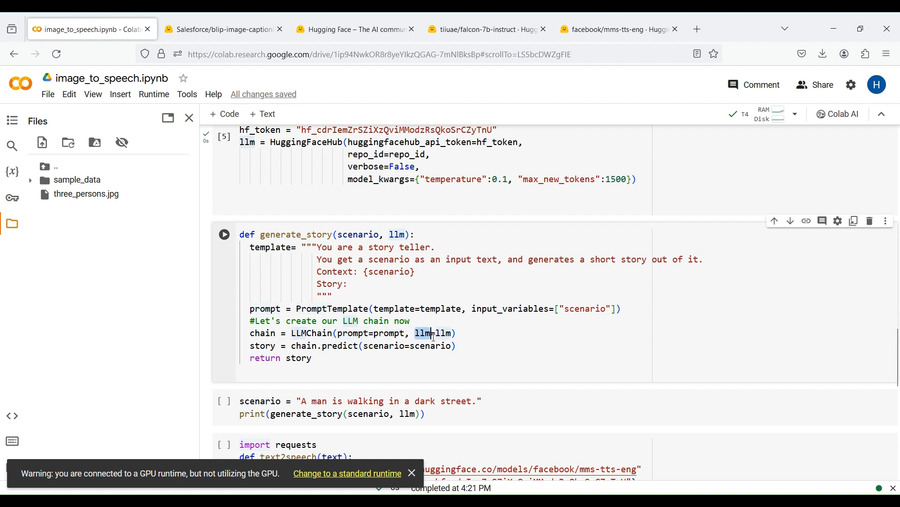
Step: Review the LLMChain llm argument and the predict call in generate_story
double_click(340, 345)
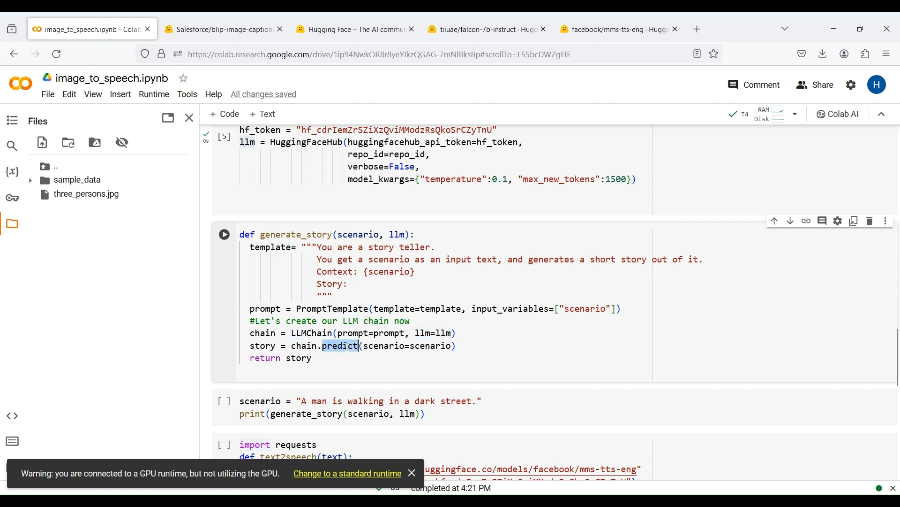
double_click(429, 345)
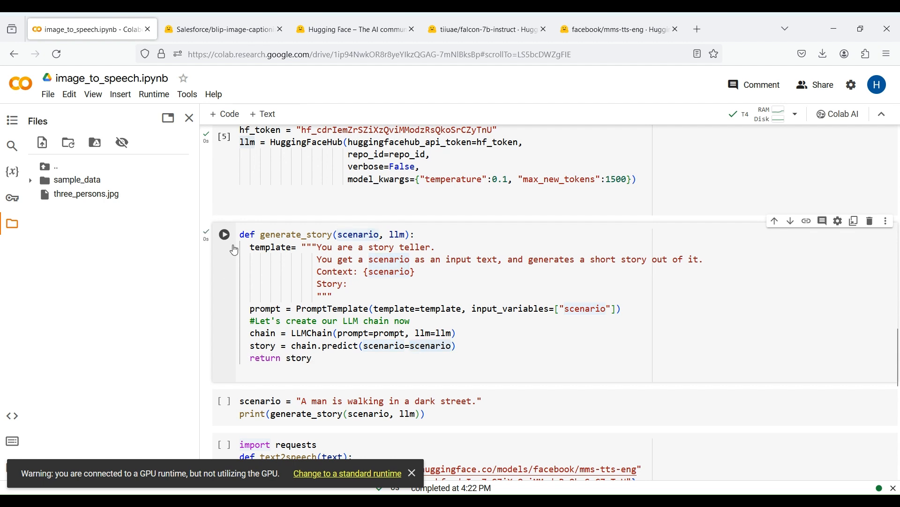
Step: Run the test cell with "A man is walking in a dark street." and highlight the generated story
scroll("down", 3)
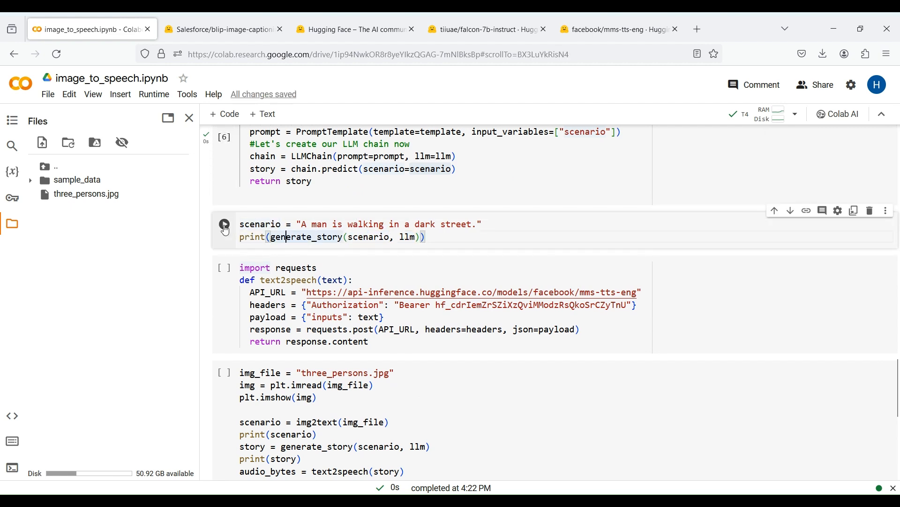
left_click(223, 224)
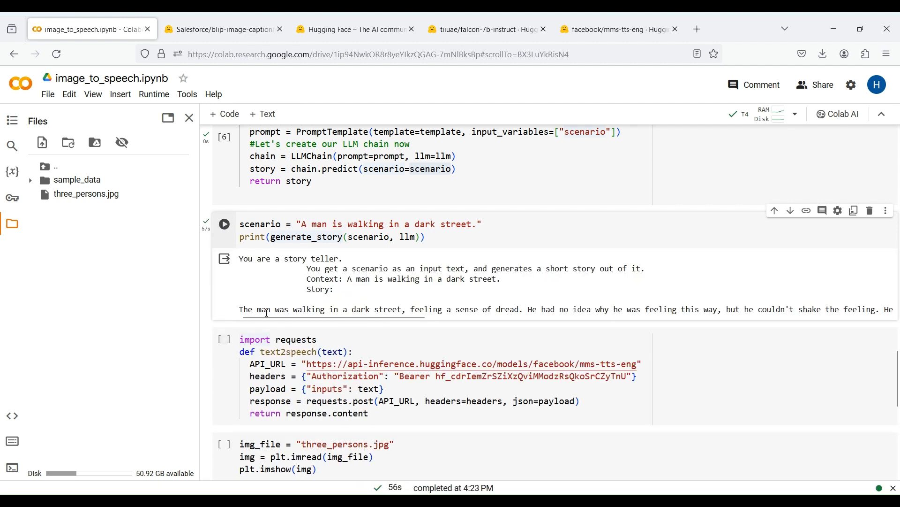
left_click_drag(339, 309, 411, 308)
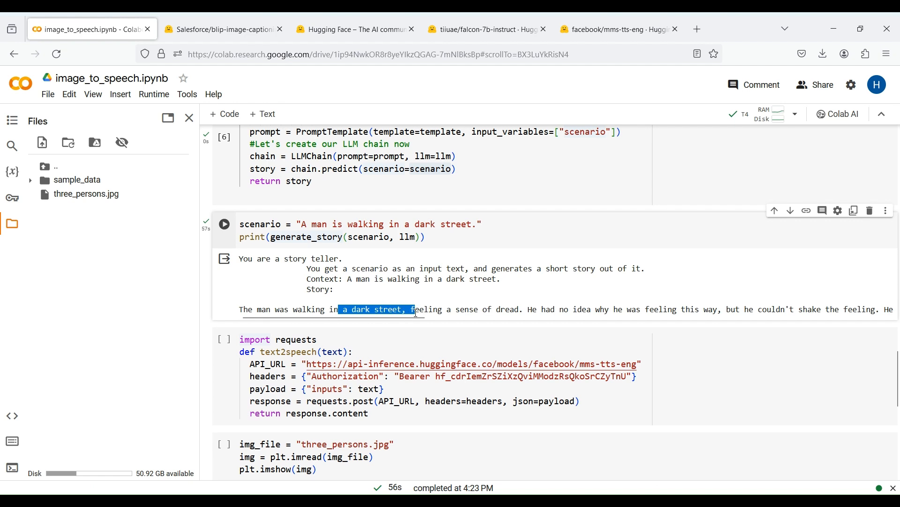
left_click_drag(411, 309, 623, 309)
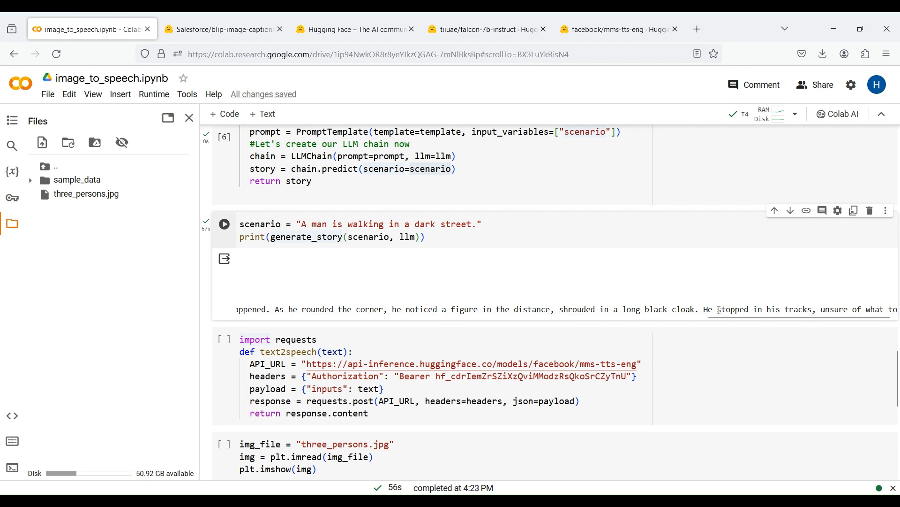
mouse_move(440, 337)
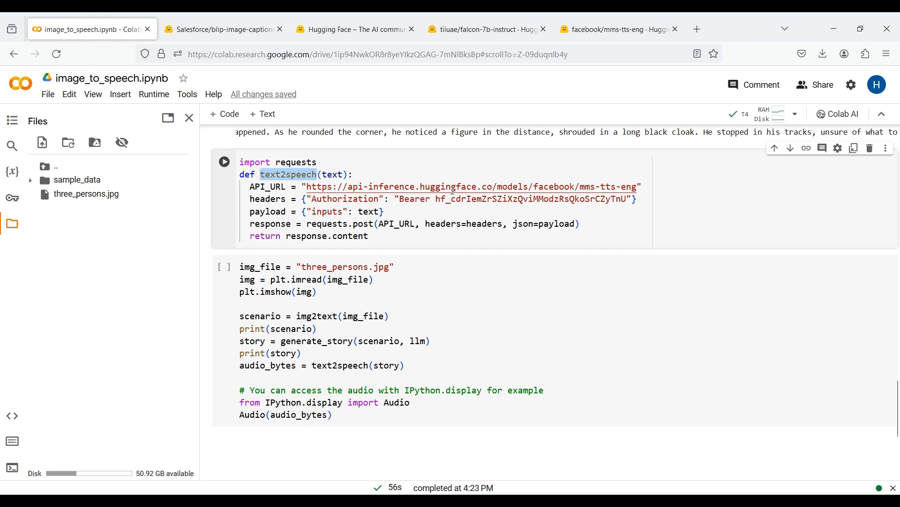
mouse_move(638, 187)
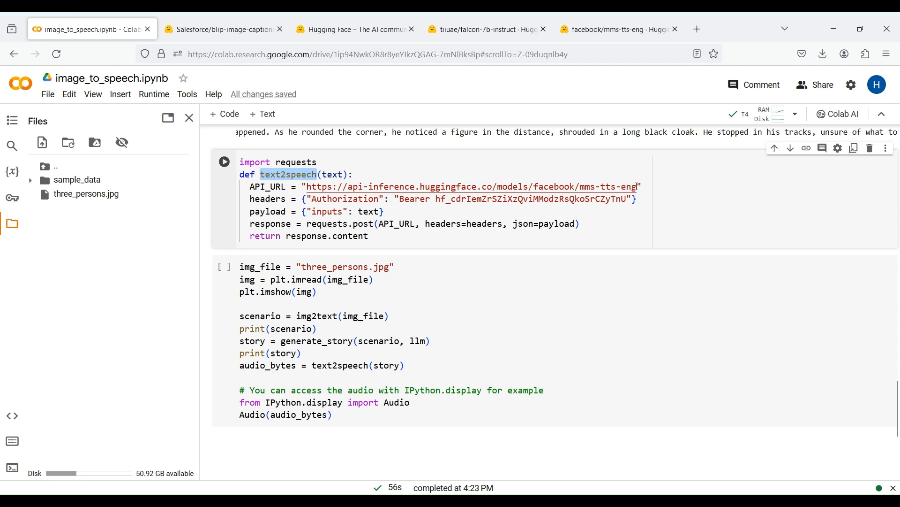
Step: Highlight text2speech and switch to the facebook/mms-tts-eng Hugging Face tab
double_click(609, 185)
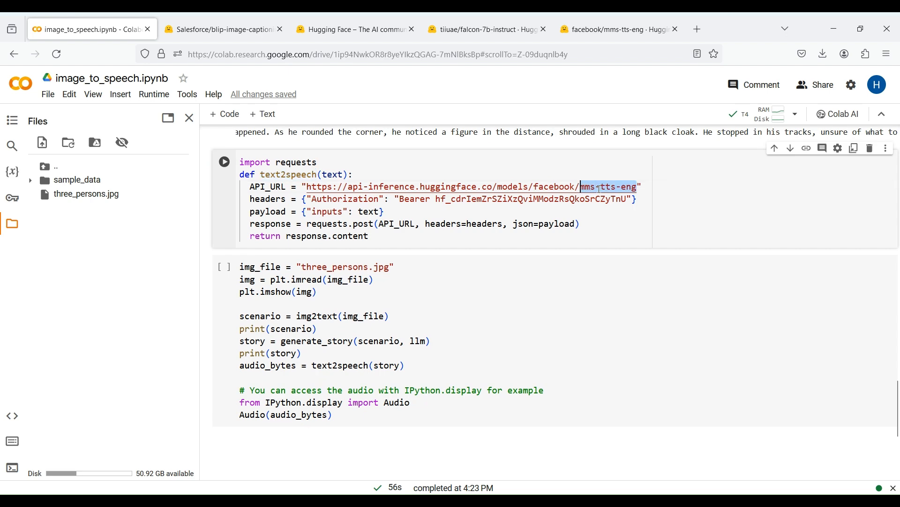
left_click(617, 30)
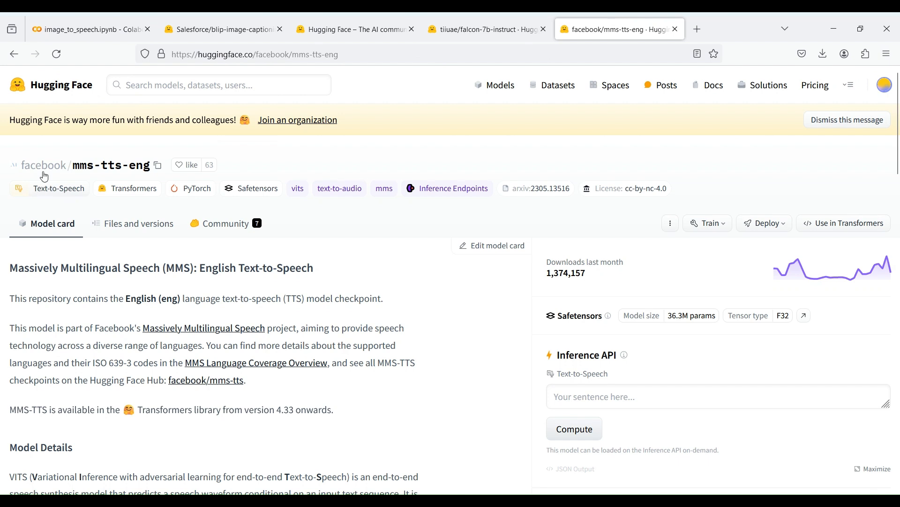
Step: Copy the model name and reveal the serverless Inference API Python snippet with the API token shown
left_click(157, 165)
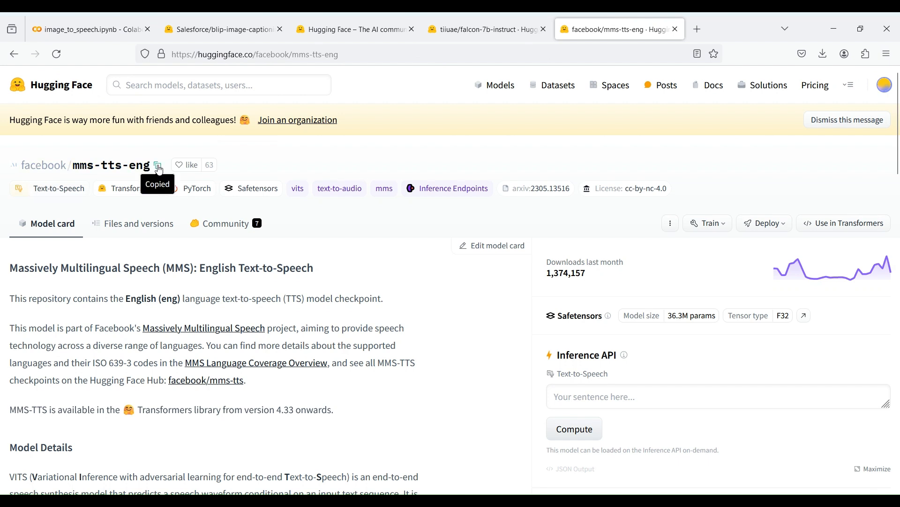
left_click(763, 223)
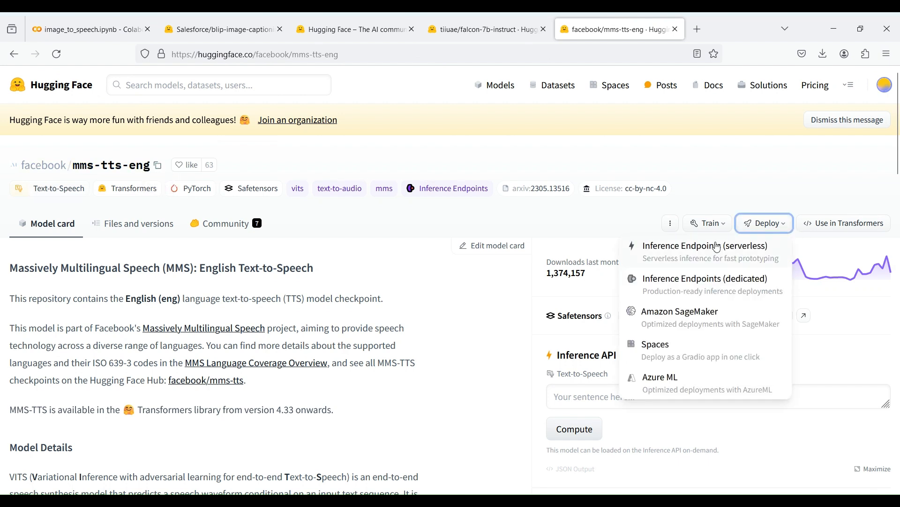
left_click(704, 245)
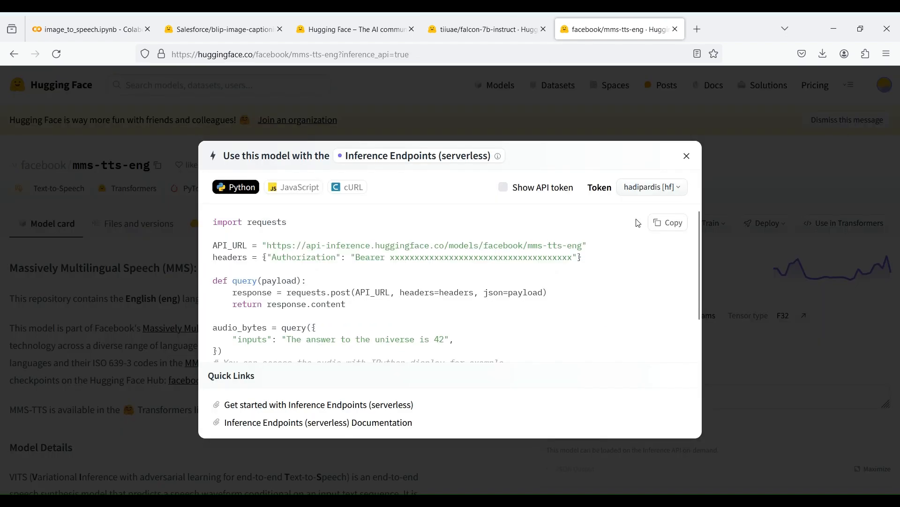
mouse_move(474, 281)
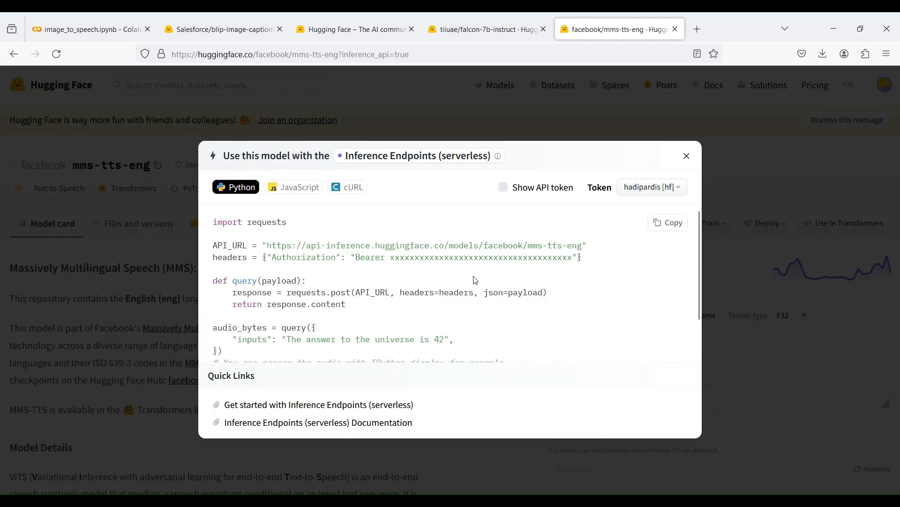
left_click(503, 187)
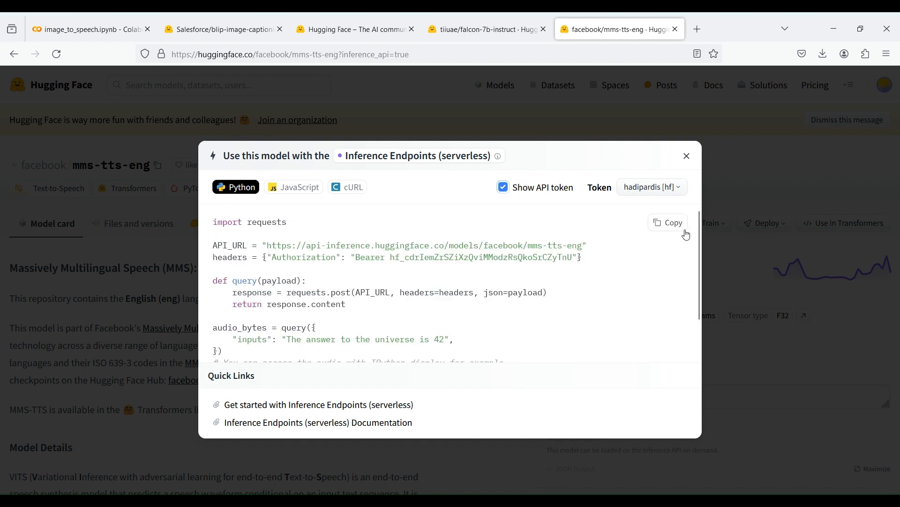
left_click(667, 223)
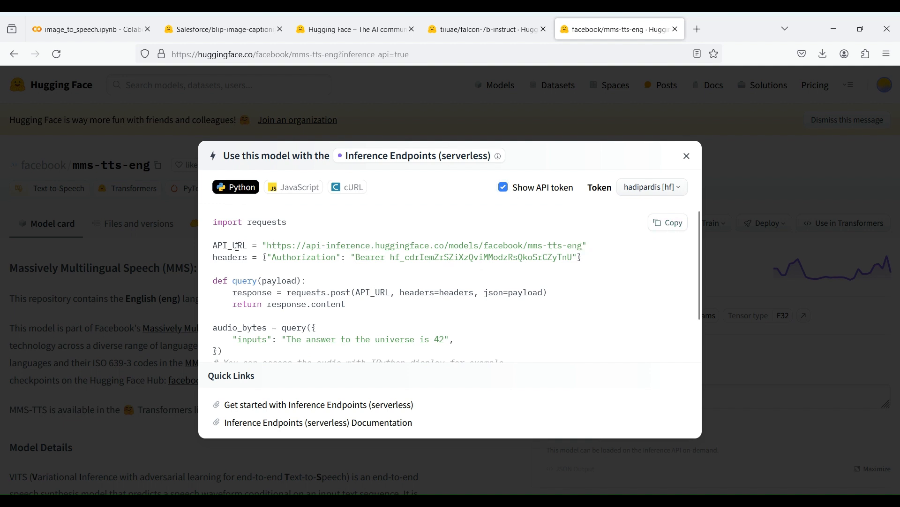
Step: Review the snippet's headers, response content and audio_bytes lines, then return to the notebook
double_click(230, 257)
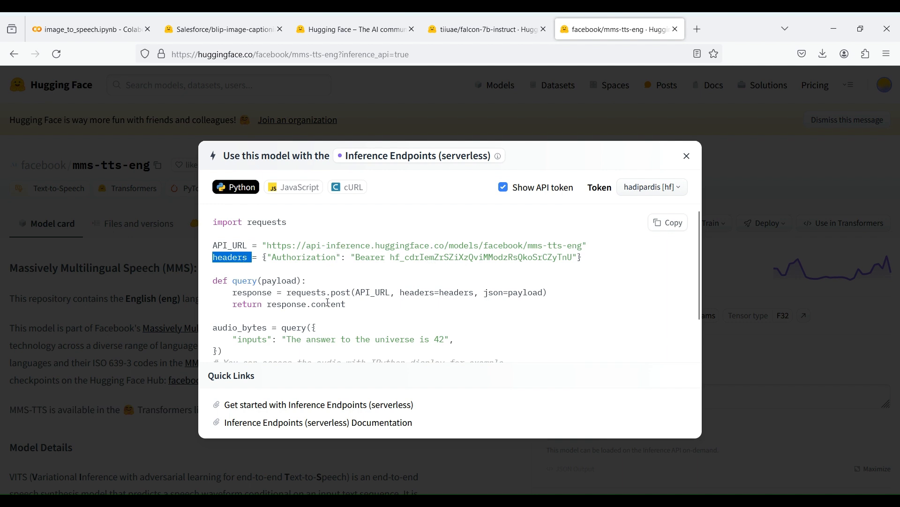
double_click(456, 292)
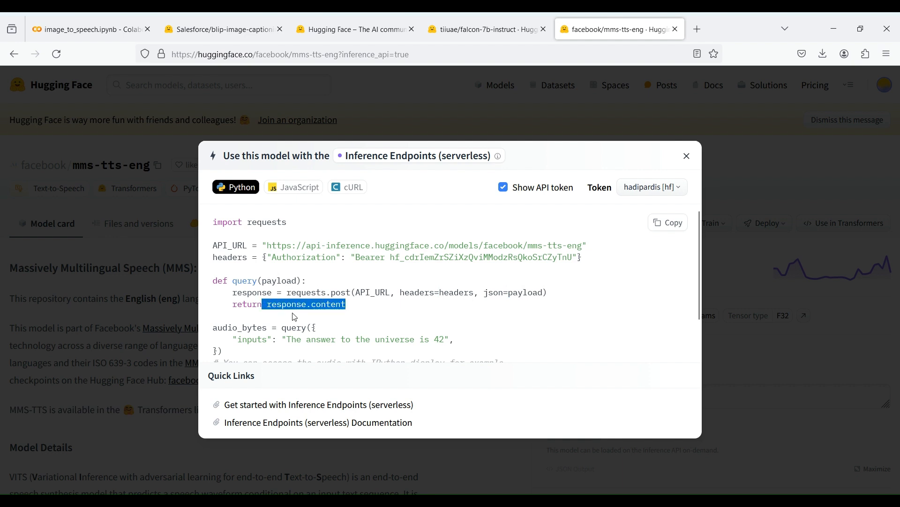
scroll("down", 3)
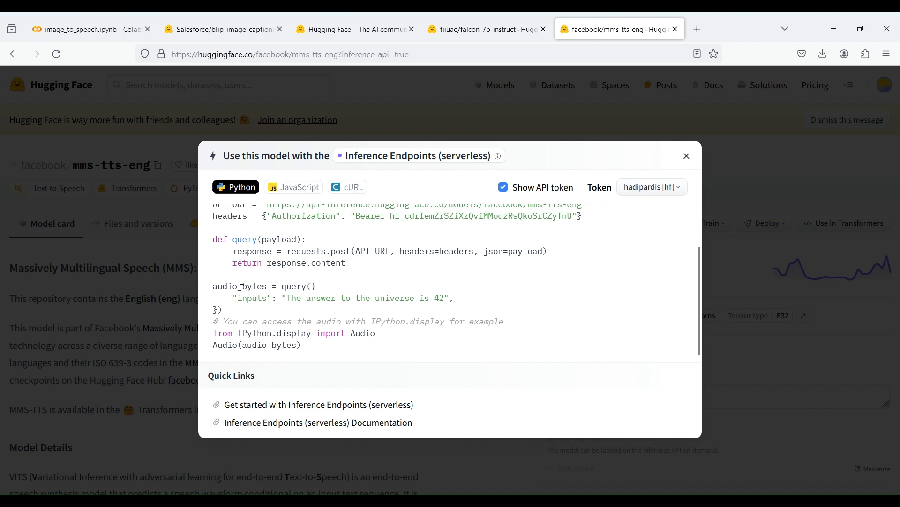
double_click(240, 286)
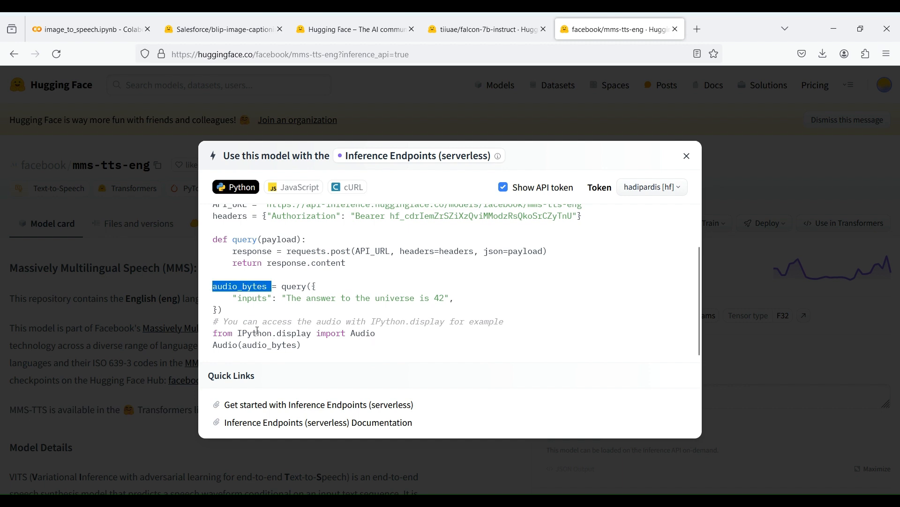
left_click(86, 29)
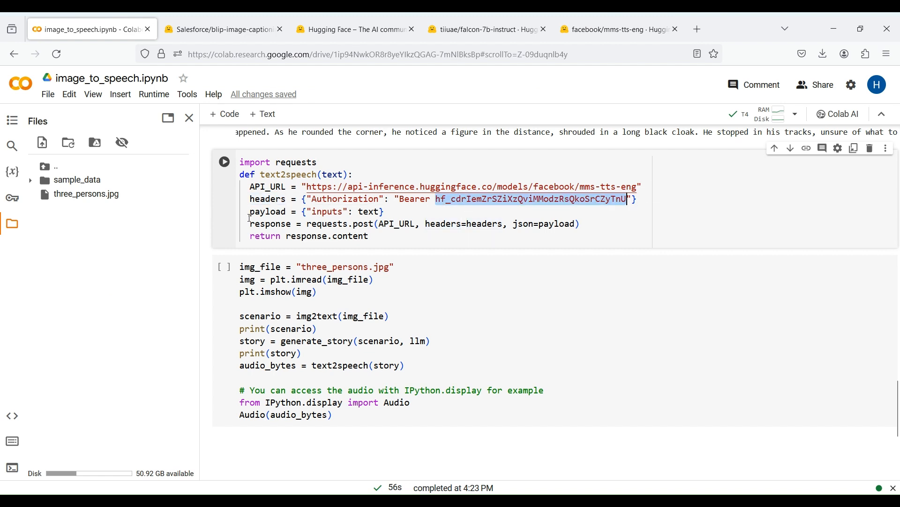
Step: Walk through the text2speech cell's inputs payload, POST request and returned response content
double_click(327, 211)
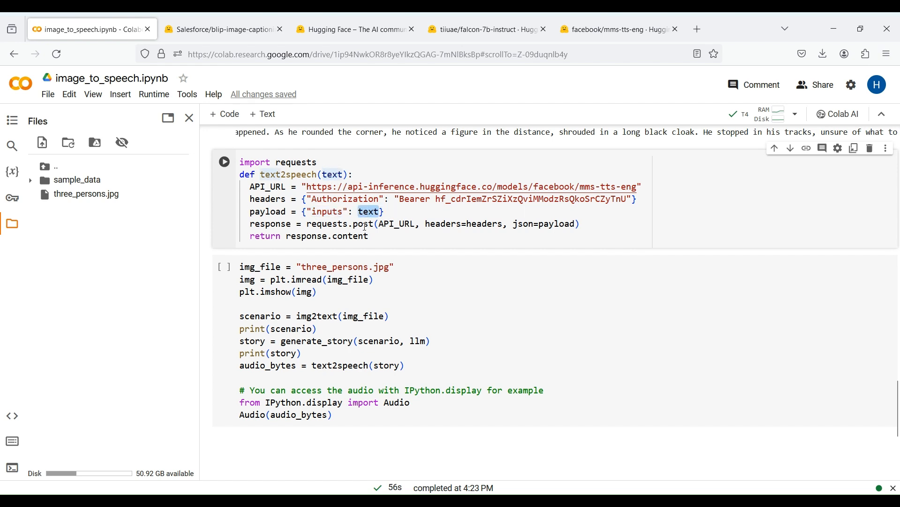
double_click(397, 223)
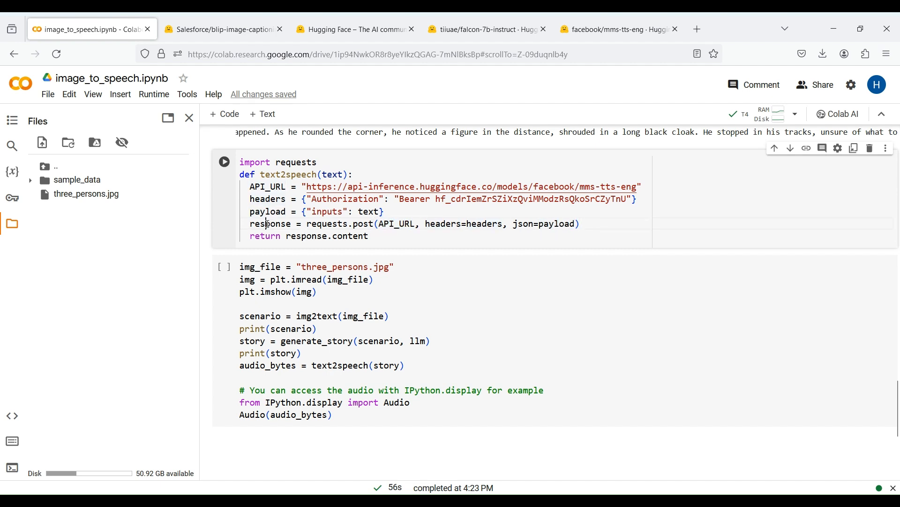
double_click(306, 235)
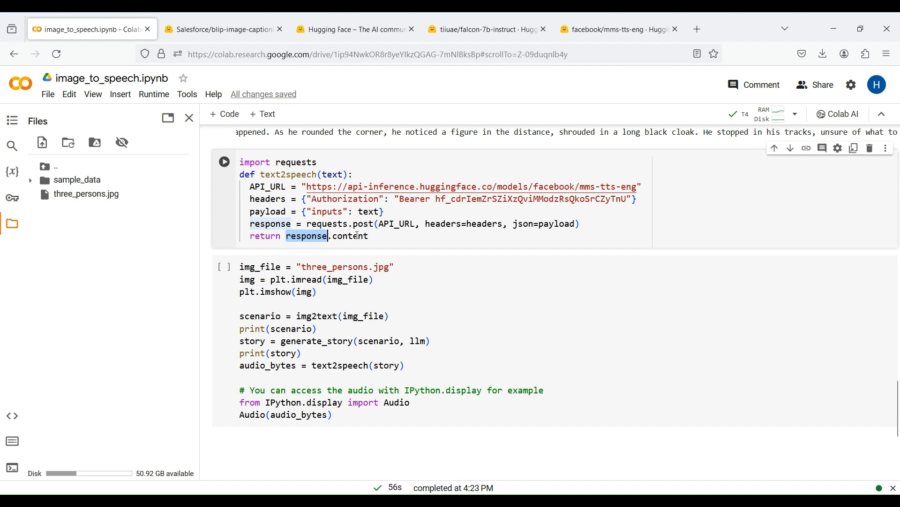
double_click(350, 235)
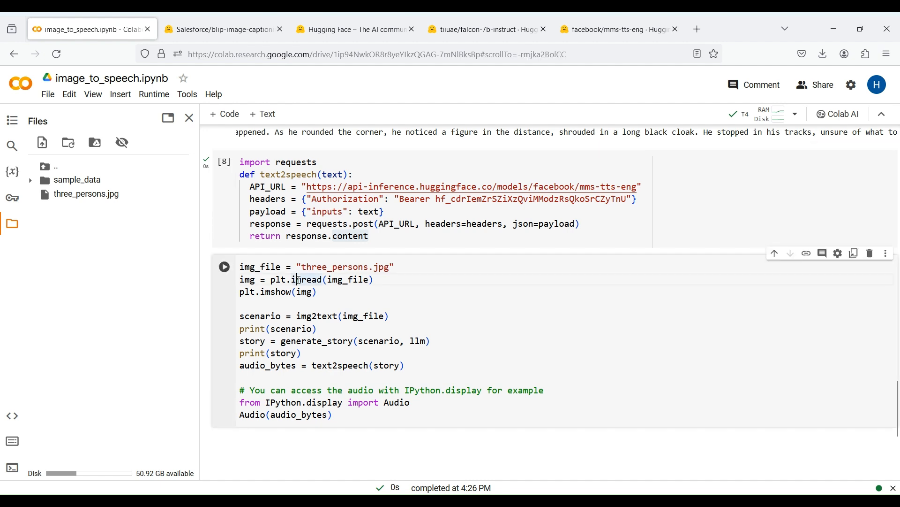
Step: Review the final cell's image reading, story generation, text2speech call and Audio import
scroll("down", 3)
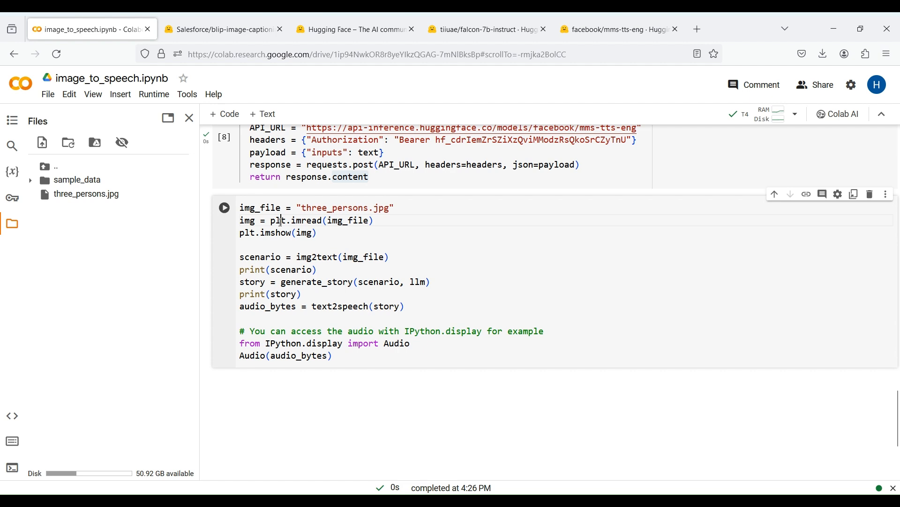
double_click(246, 219)
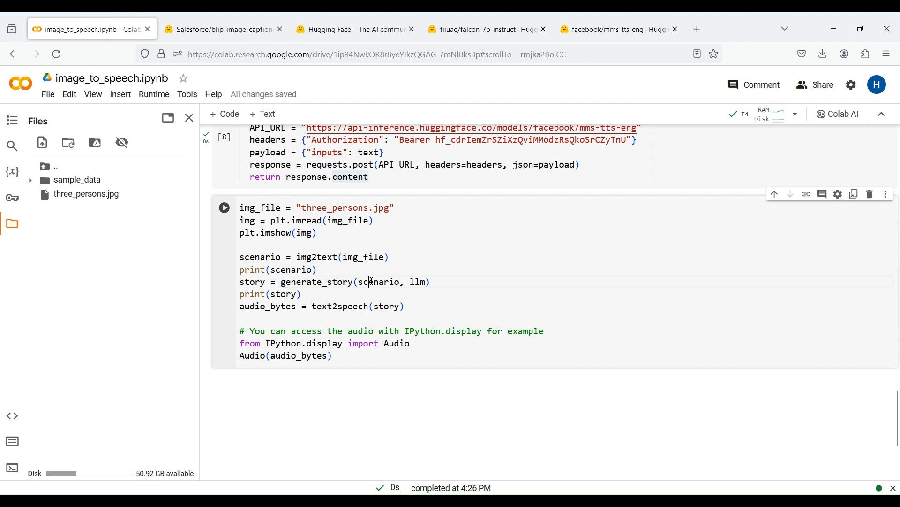
double_click(252, 282)
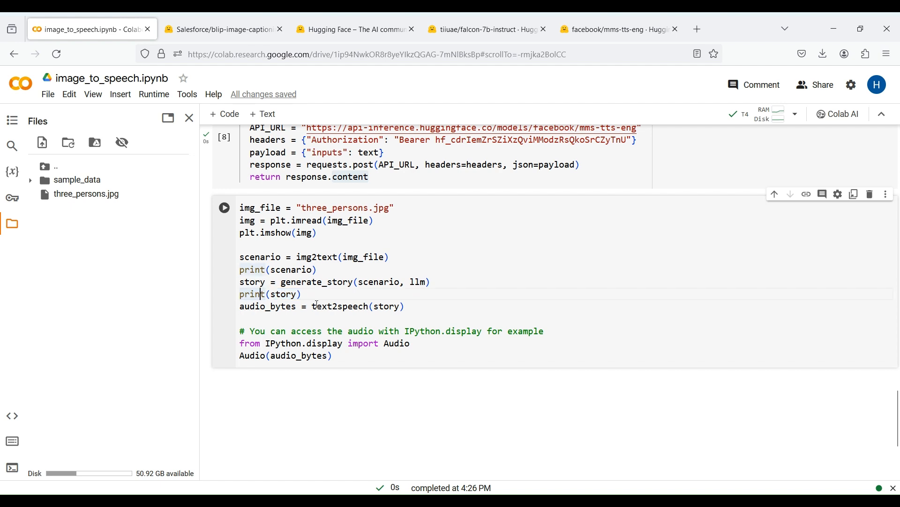
double_click(339, 306)
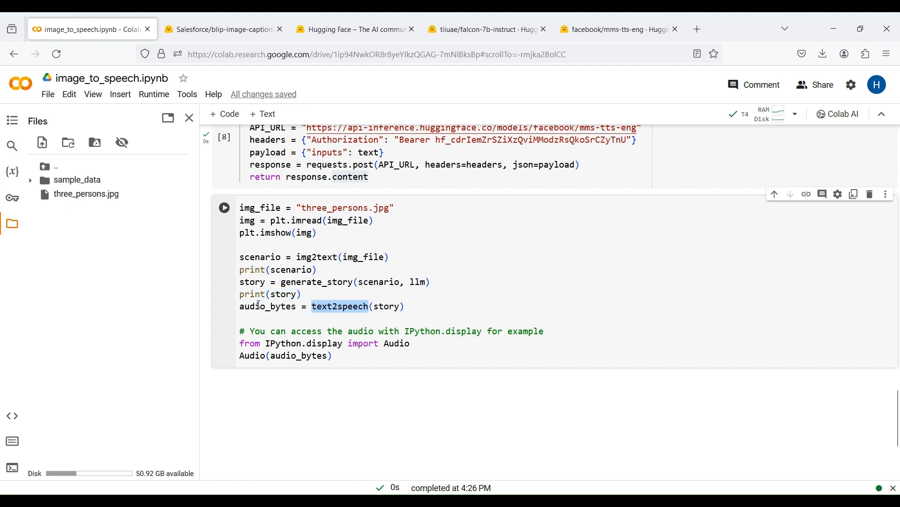
double_click(395, 344)
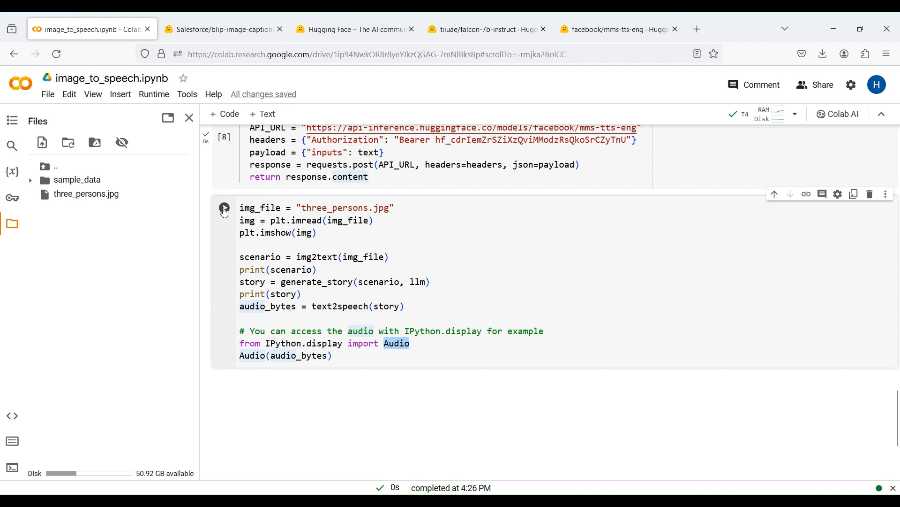
Step: Run the final chained cell on three_persons.jpg and play the generated speech audio
left_click(224, 208)
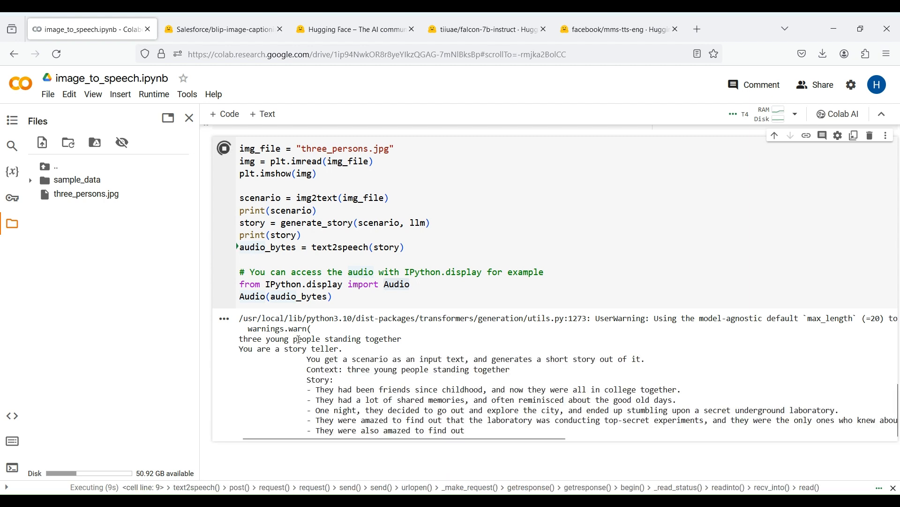
left_click_drag(319, 389, 452, 389)
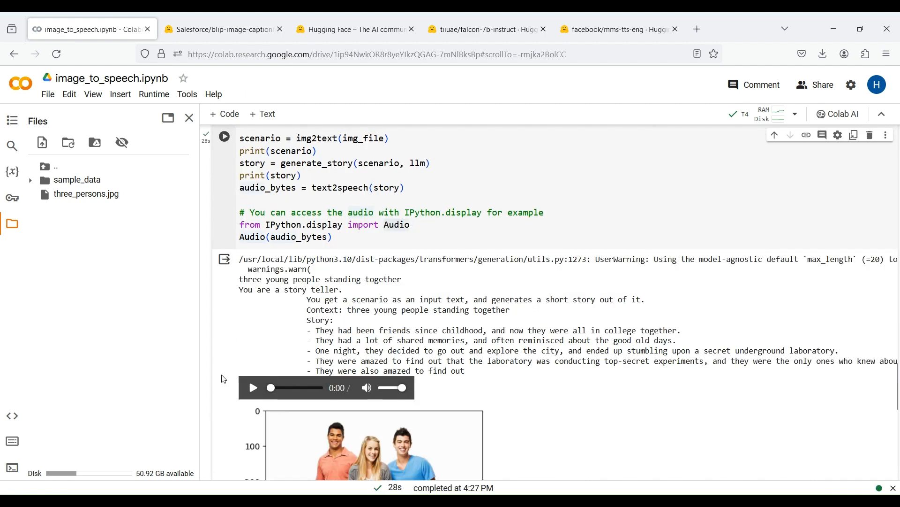
scroll("down", 3)
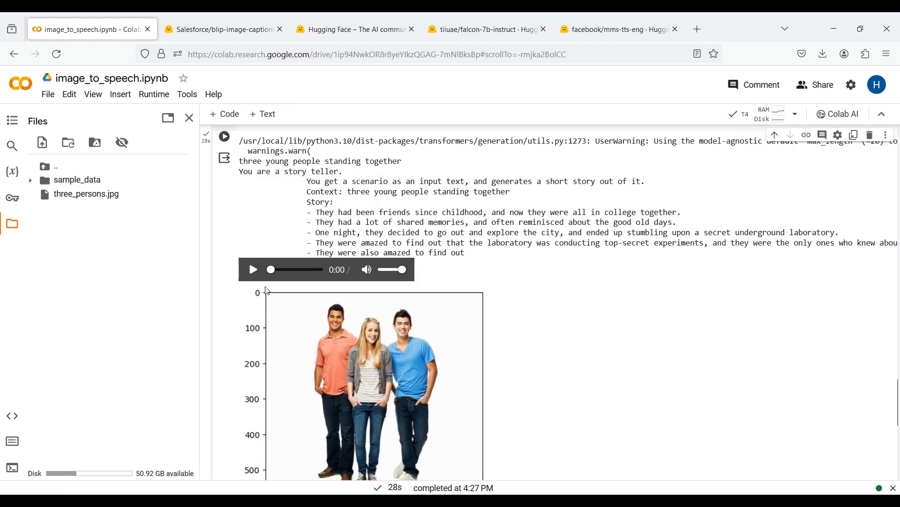
left_click(253, 269)
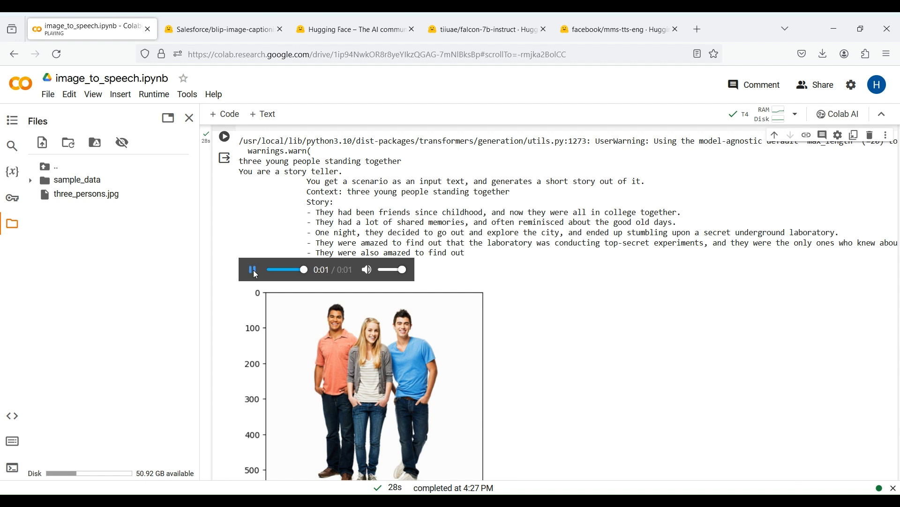